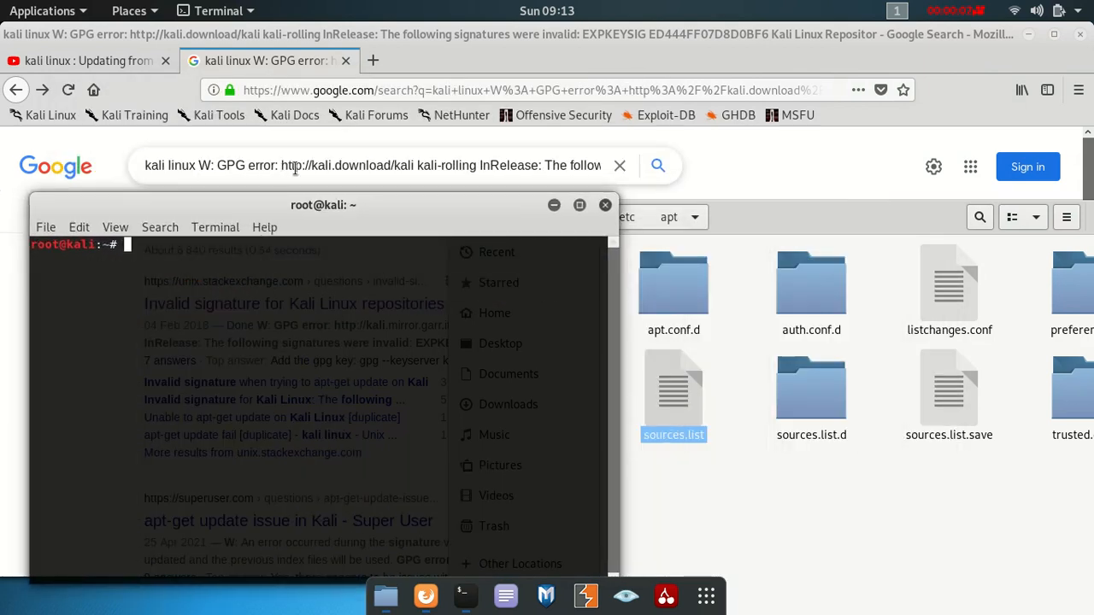
- Bring the Firefox Google search for the Kali GPG signature error to the front
{"action": "left_click", "coordinate": [377, 164]}
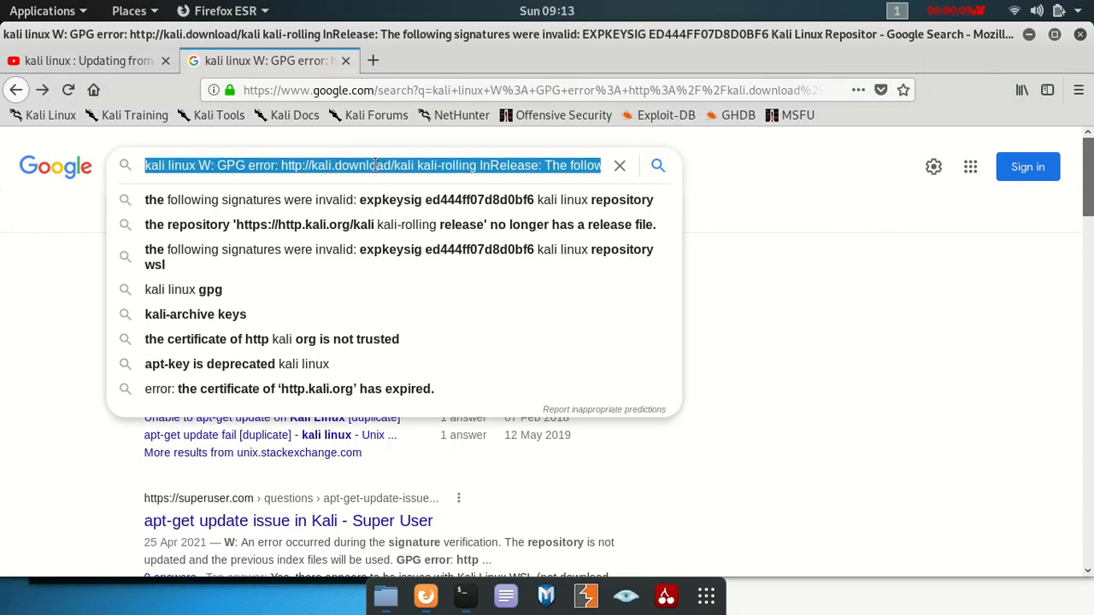
{"action": "mouse_move", "coordinate": [376, 383]}
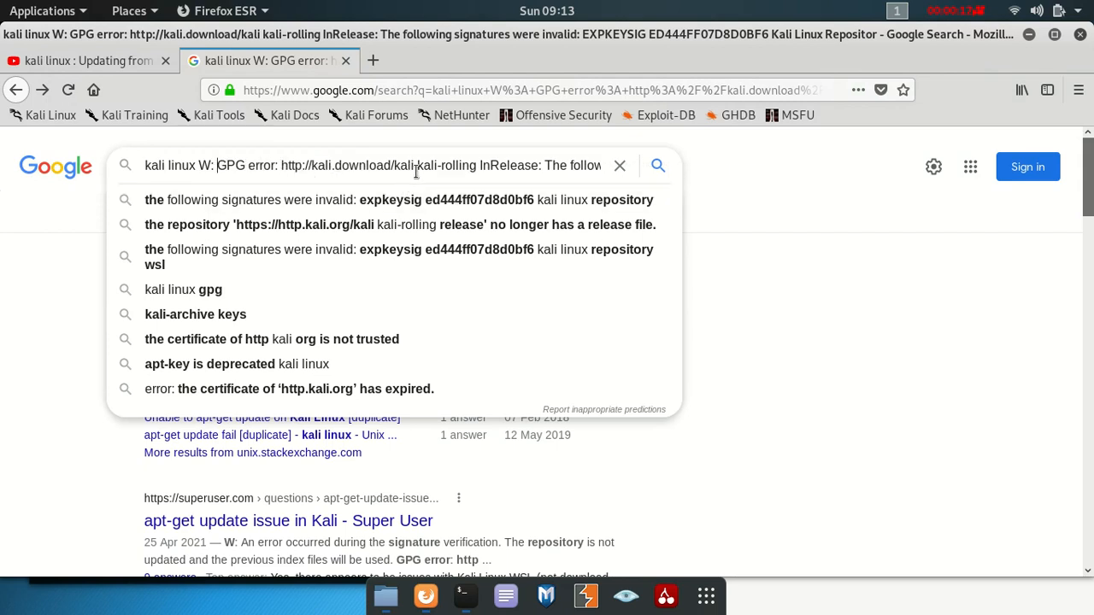
{"action": "mouse_move", "coordinate": [509, 166]}
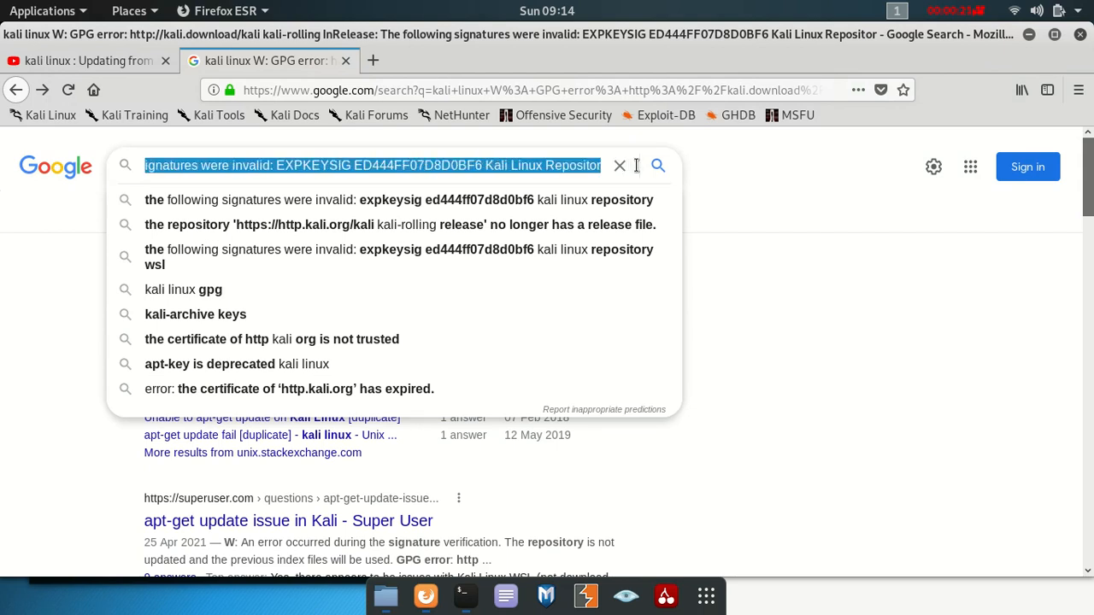
{"action": "mouse_move", "coordinate": [646, 161]}
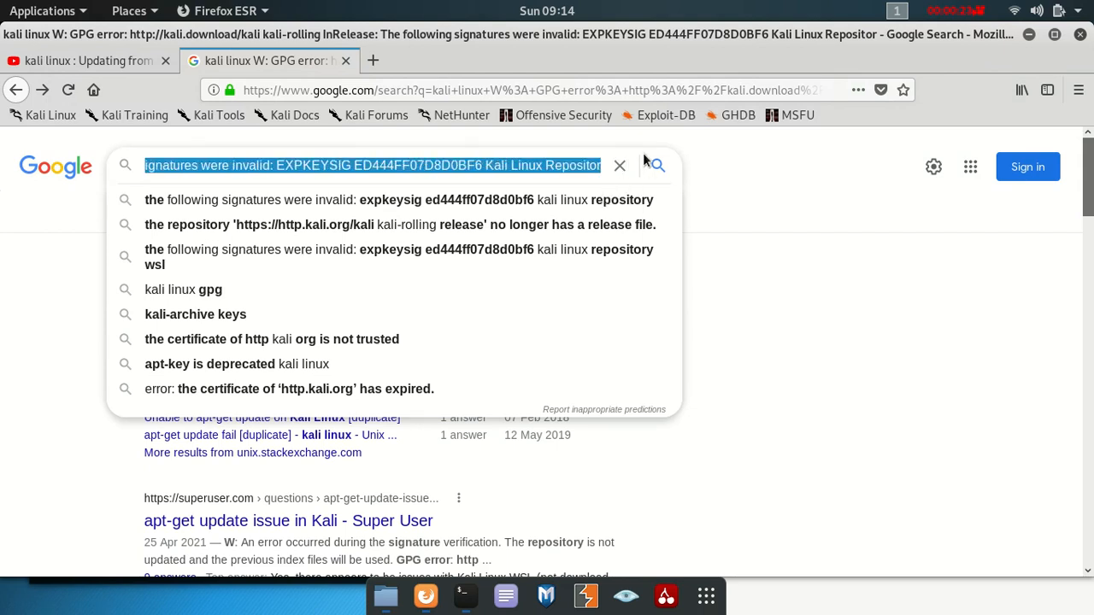
{"action": "mouse_move", "coordinate": [475, 166]}
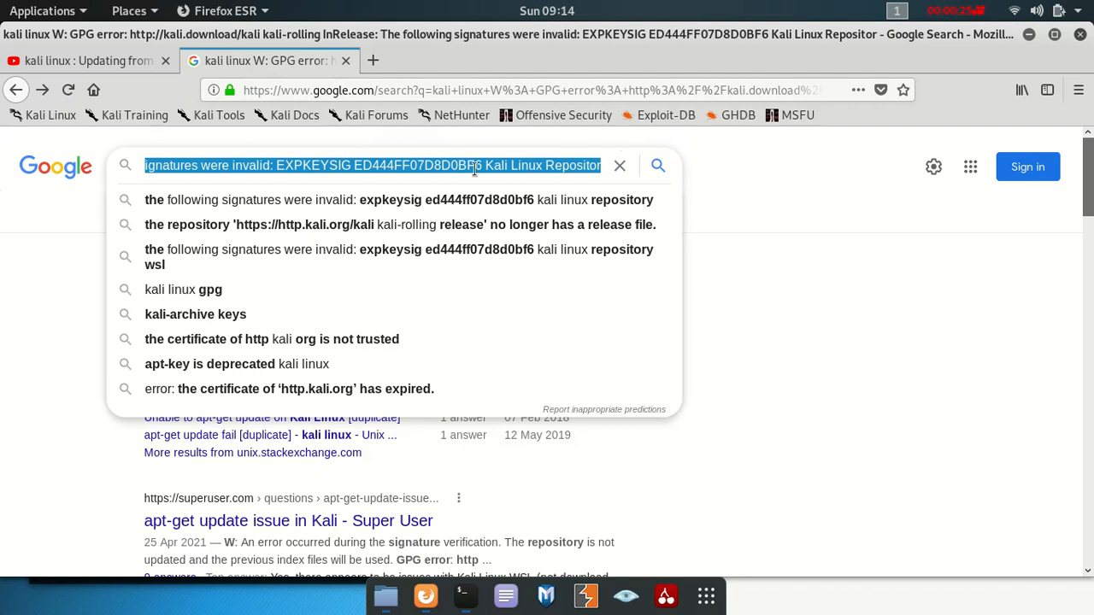
- Stage 'sudo apt install kali-archive-keyring' at the root prompt in the repositioned terminal, unrun
{"action": "left_click", "coordinate": [465, 595]}
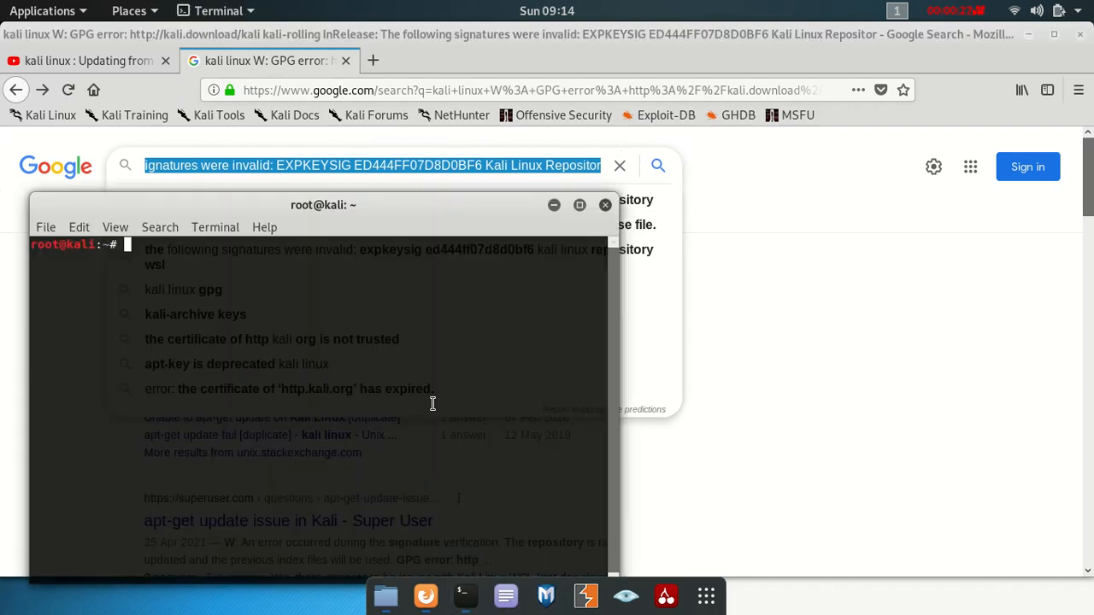
{"action": "left_click_drag", "start_coordinate": [323, 206], "coordinate": [369, 130]}
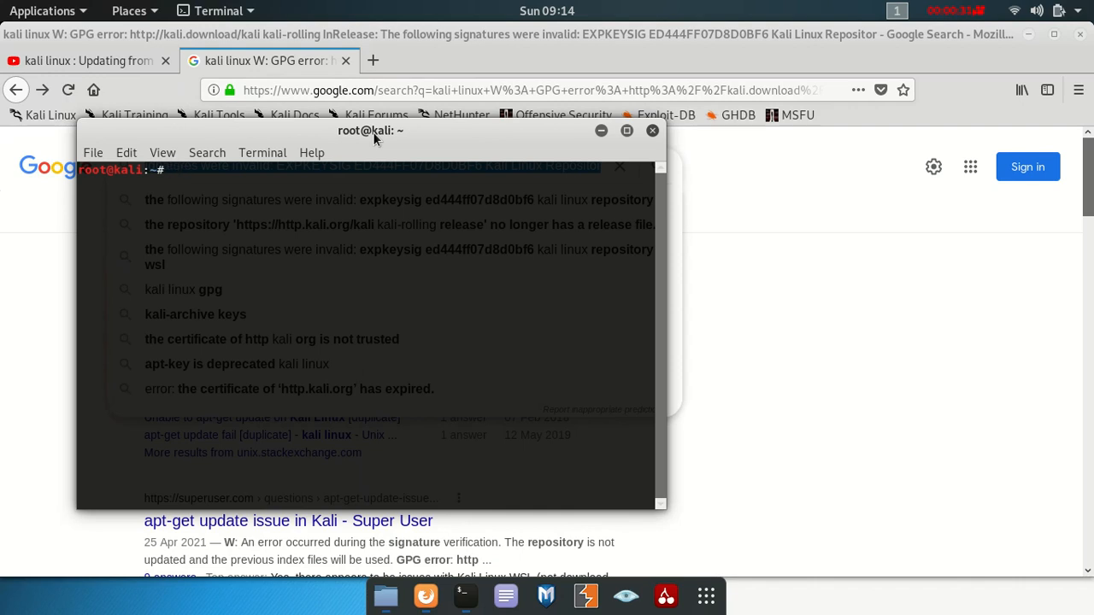
{"action": "mouse_move", "coordinate": [225, 174]}
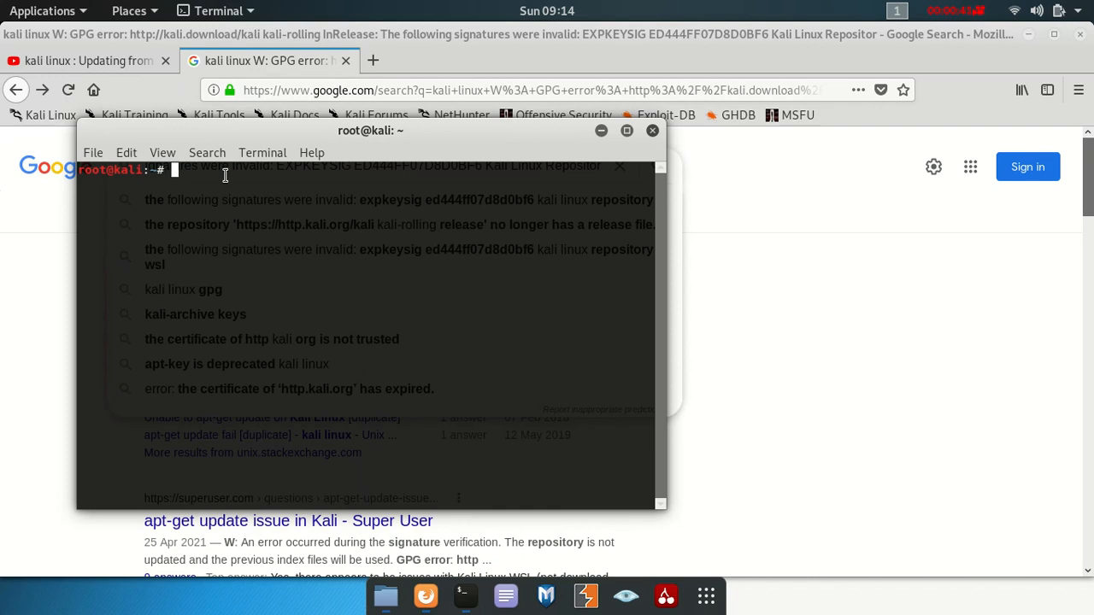
{"action": "type", "text": "apt"}
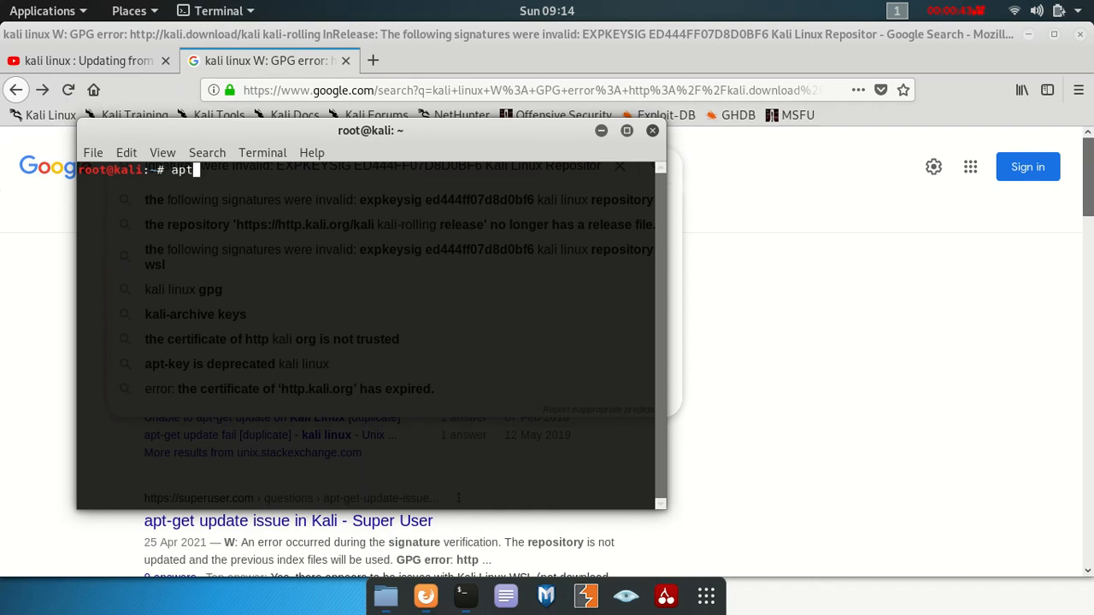
{"action": "type", "text": "-ge"}
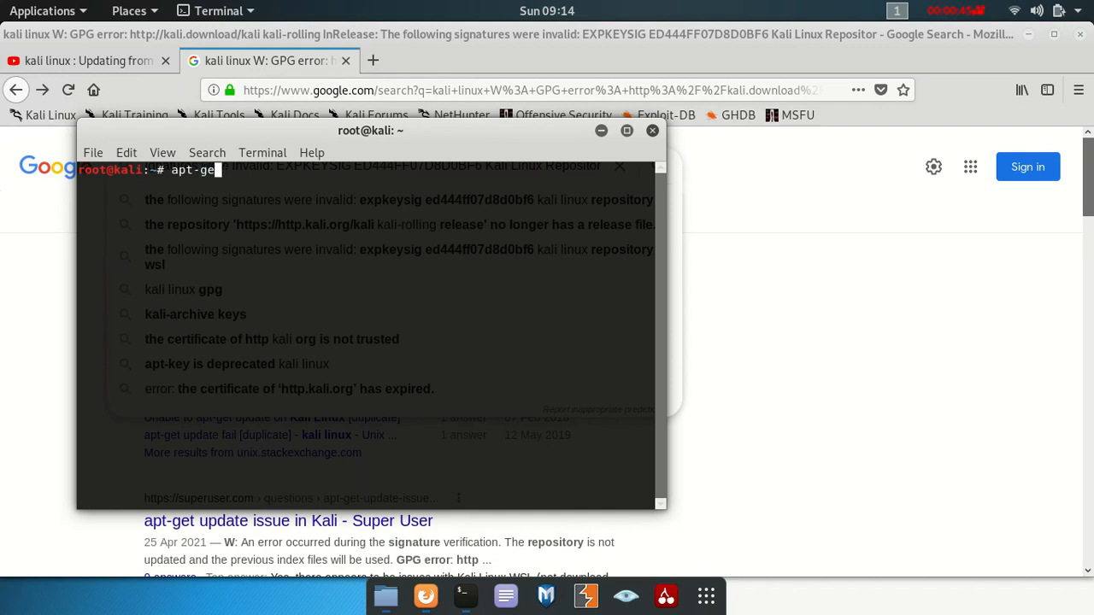
{"action": "type", "text": "t"}
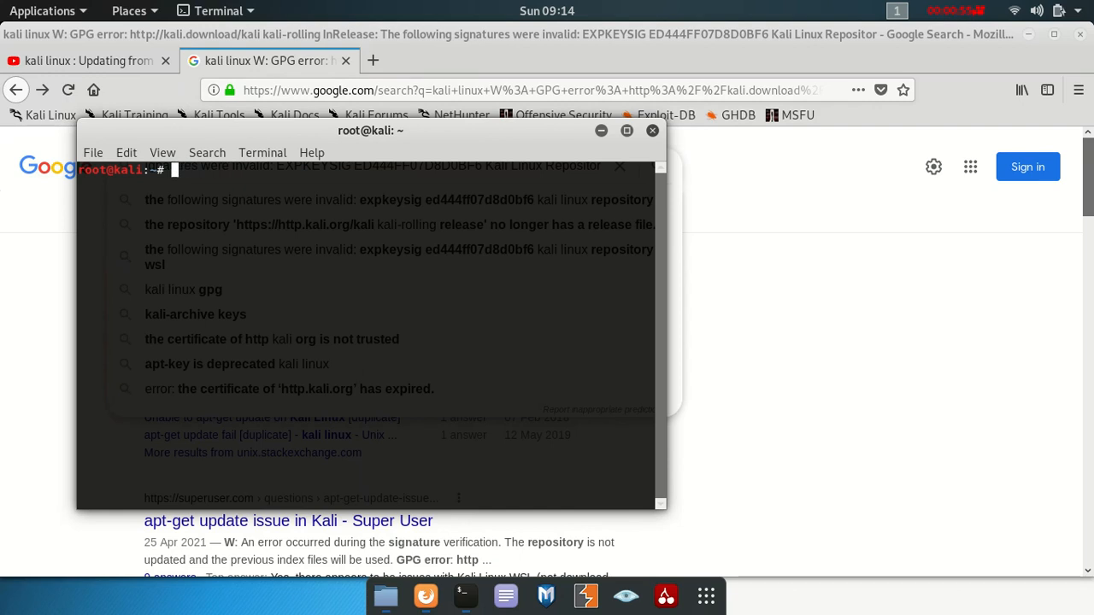
{"action": "type", "text": "sudo apt install kali-archive-keyring"}
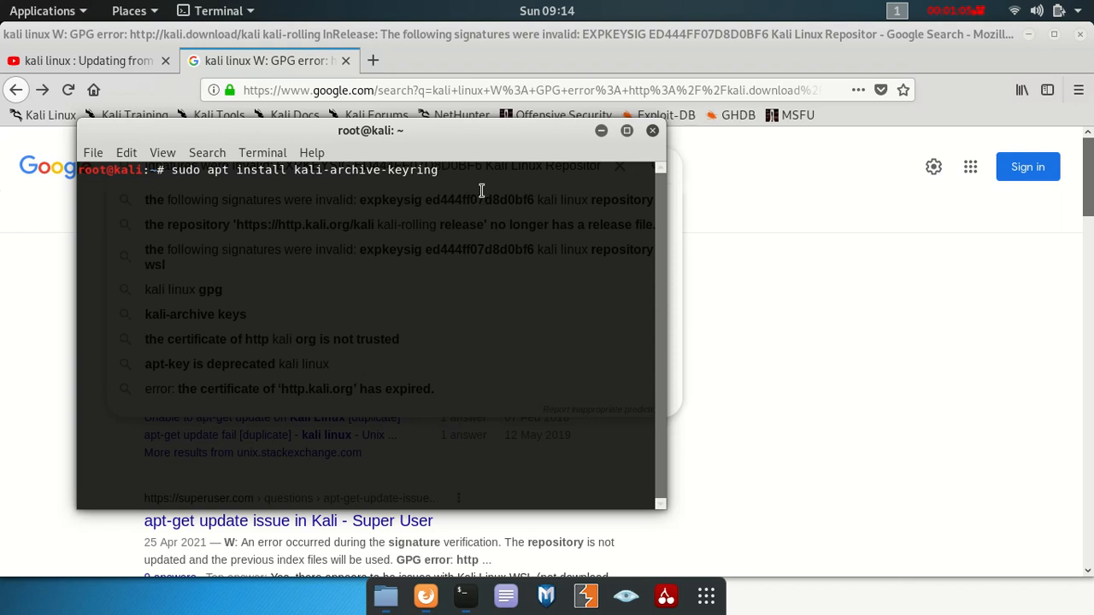
- Run the kali-archive-keyring install with and without sudo; both report 2022.1 already newest
{"action": "key", "text": "Return"}
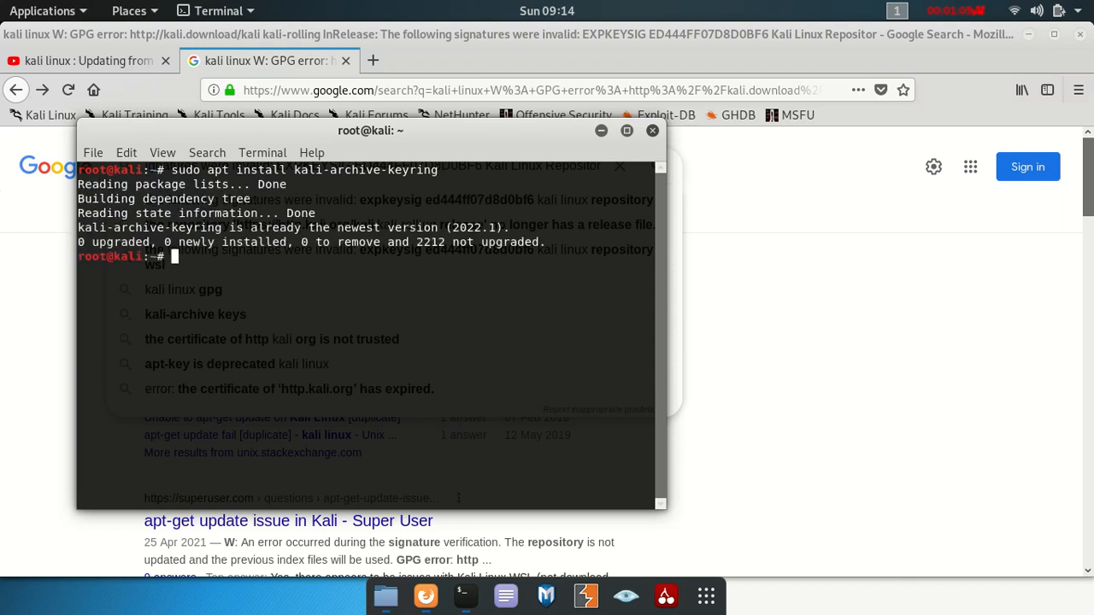
{"action": "type", "text": "apt"}
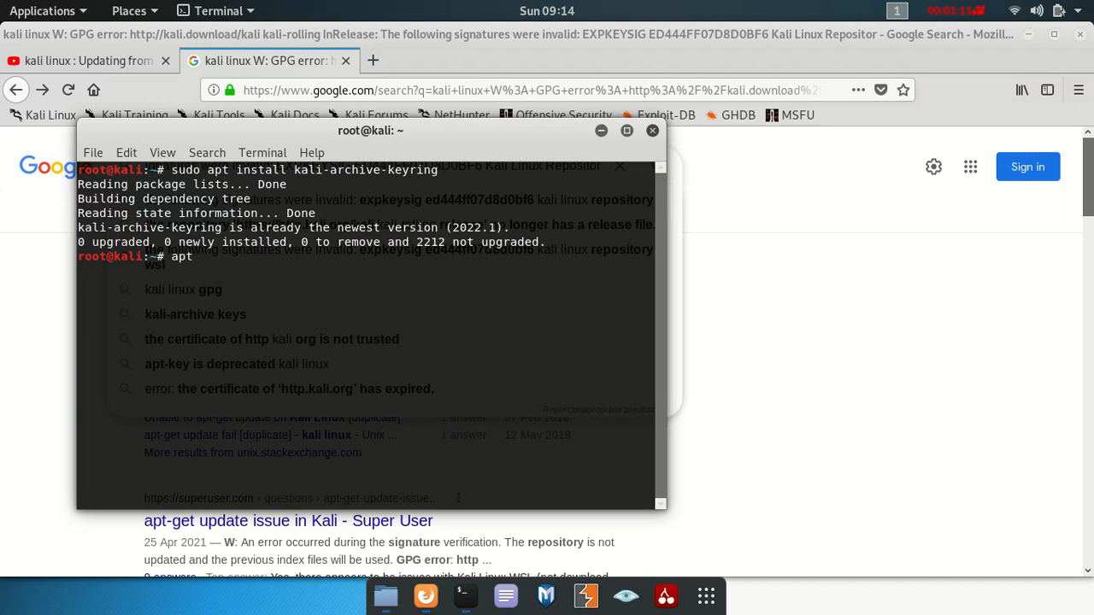
{"action": "type", "text": "i"}
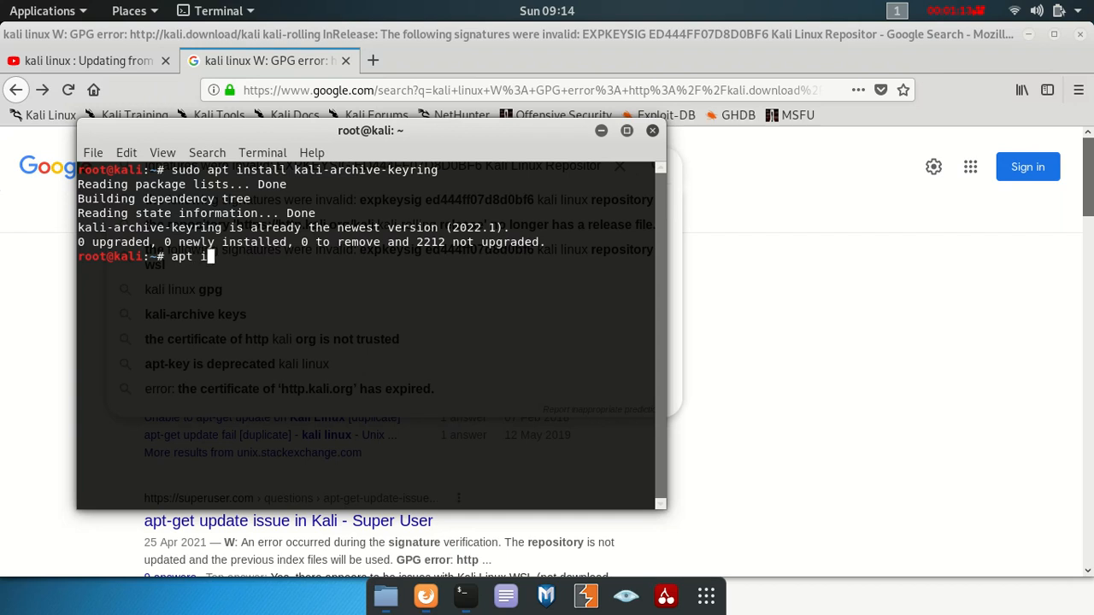
{"action": "type", "text": "nstall"}
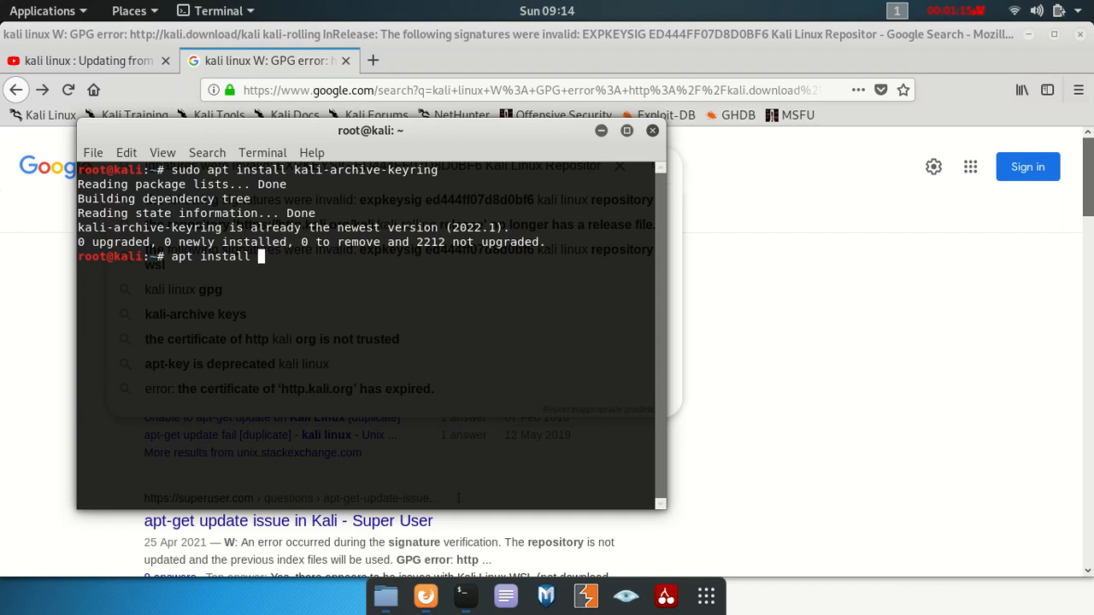
{"action": "type", "text": "kali-ar"}
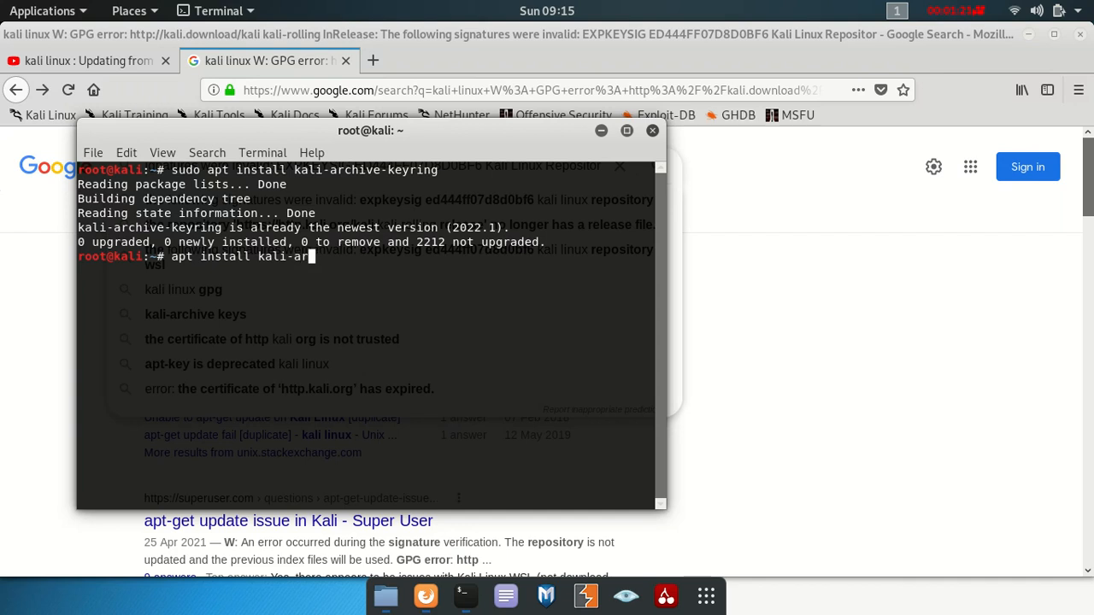
{"action": "type", "text": "chive-keyring"}
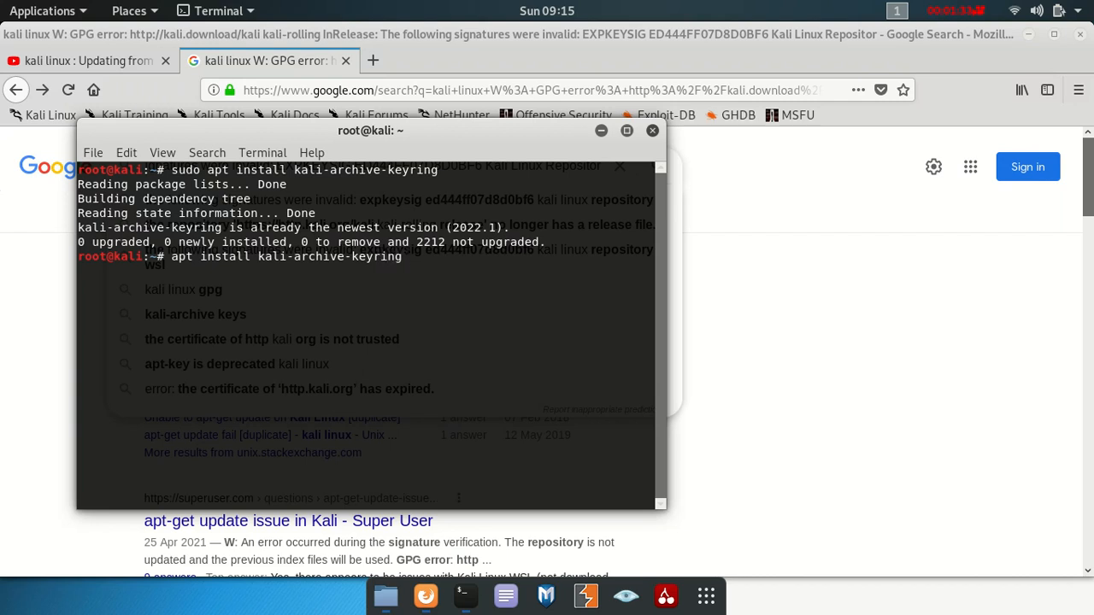
{"action": "key", "text": "Return"}
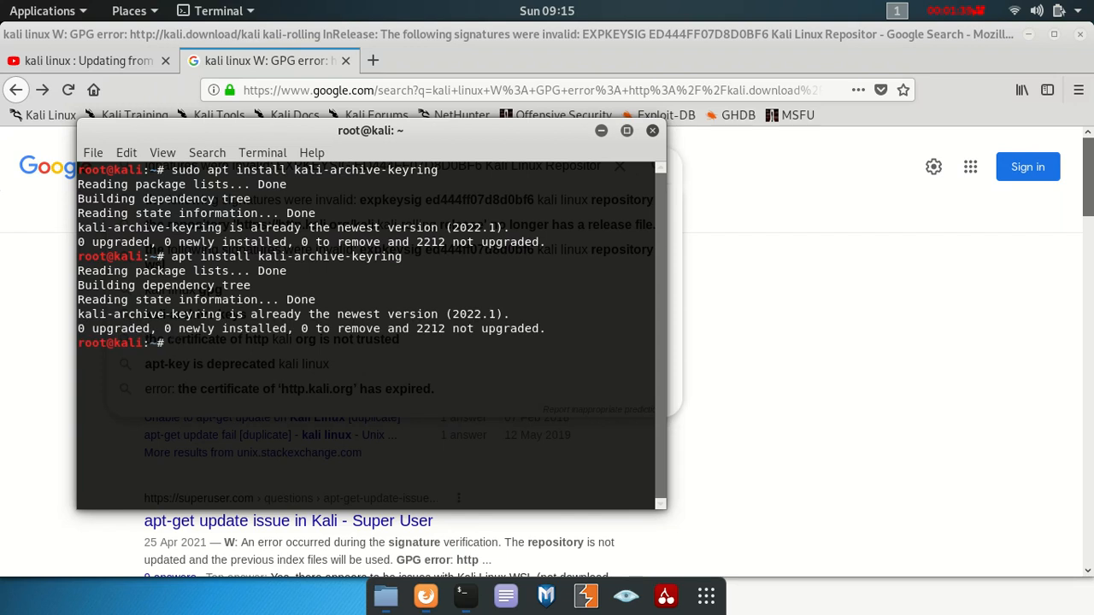
- Run apt-get update, which hits kali-rolling InRelease with no signature error
{"action": "type", "text": "apt-"}
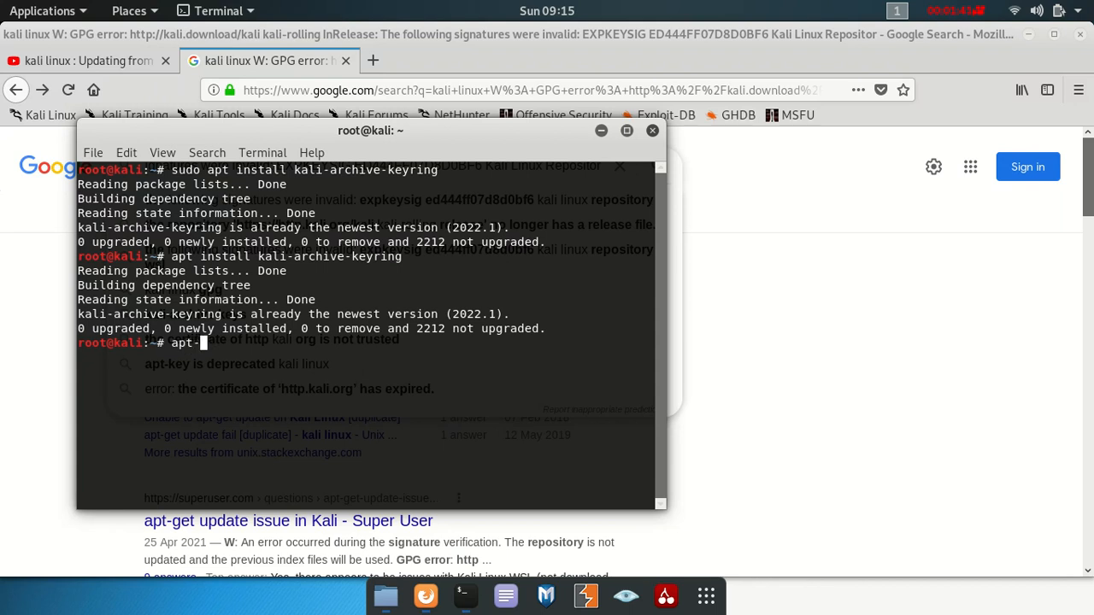
{"action": "type", "text": "get"}
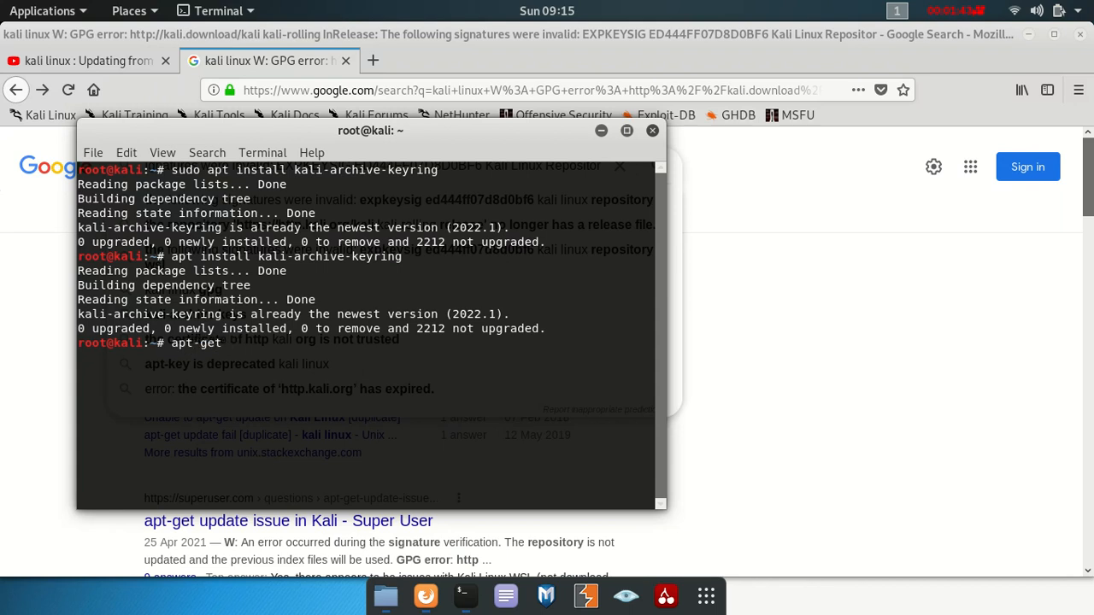
{"action": "type", "text": "u"}
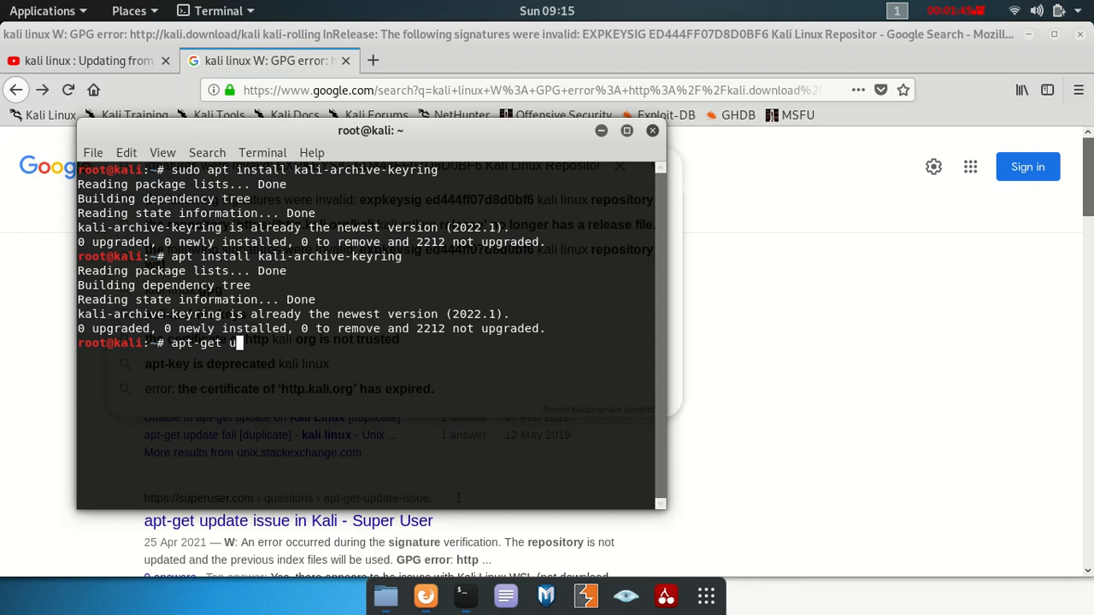
{"action": "type", "text": "pdate"}
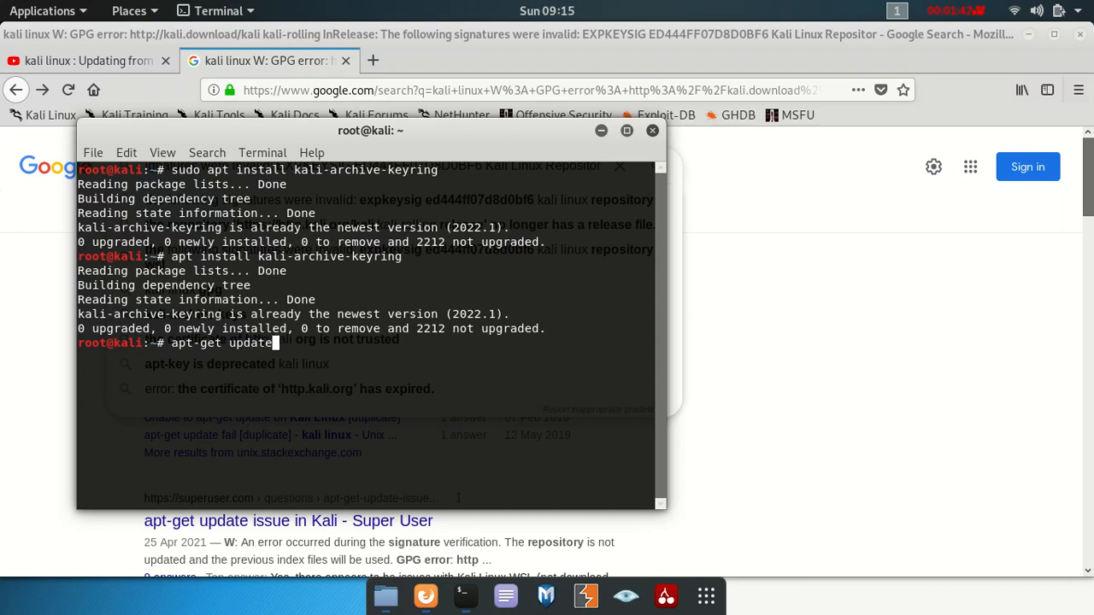
{"action": "key", "text": "Return"}
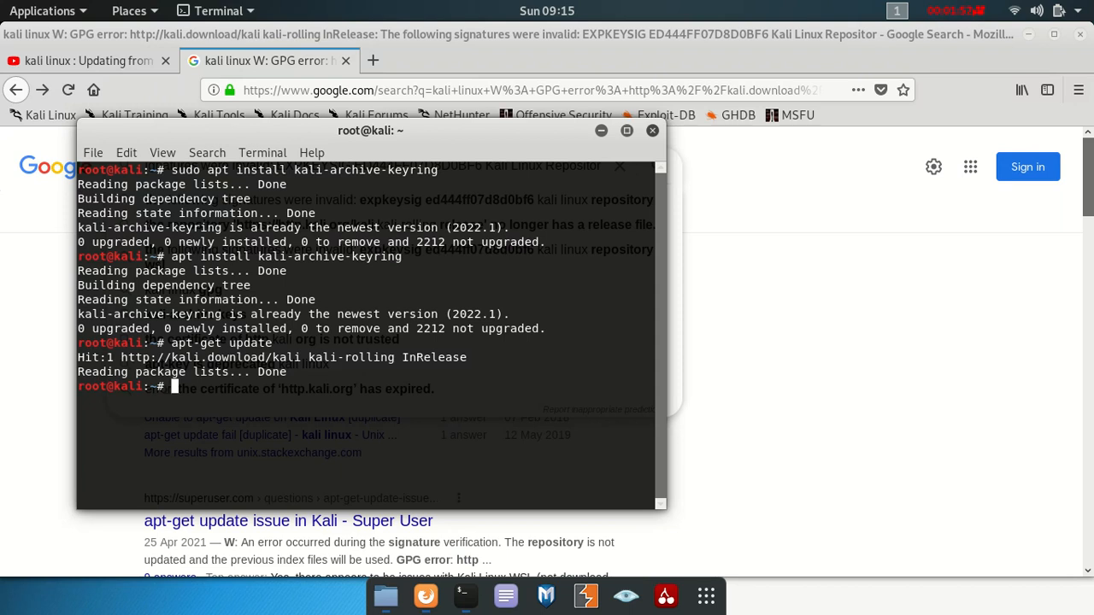
{"action": "mouse_move", "coordinate": [615, 232]}
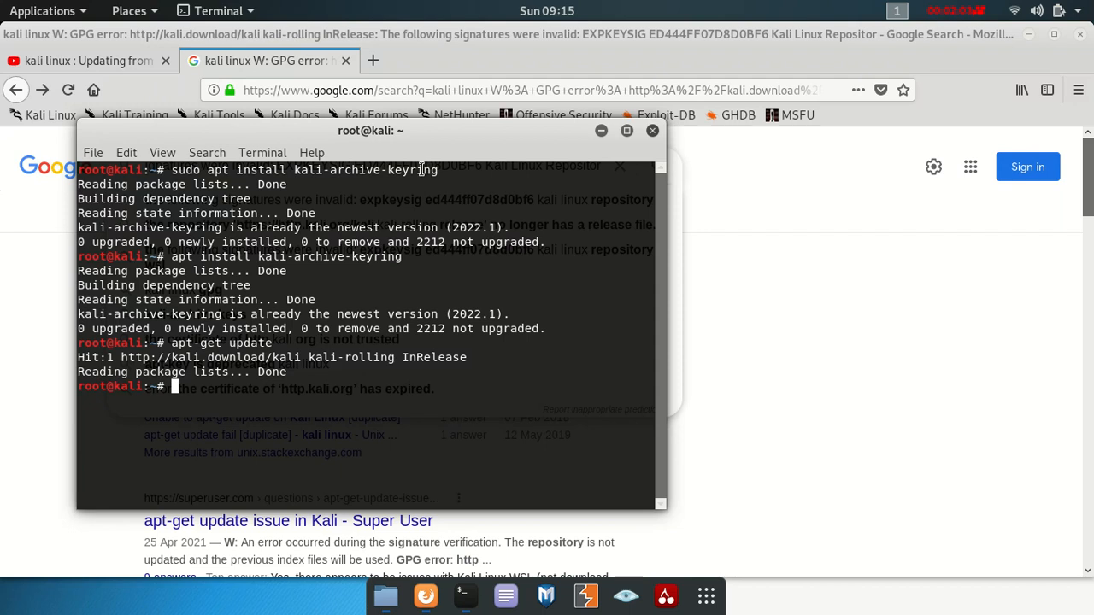
{"action": "mouse_move", "coordinate": [316, 425]}
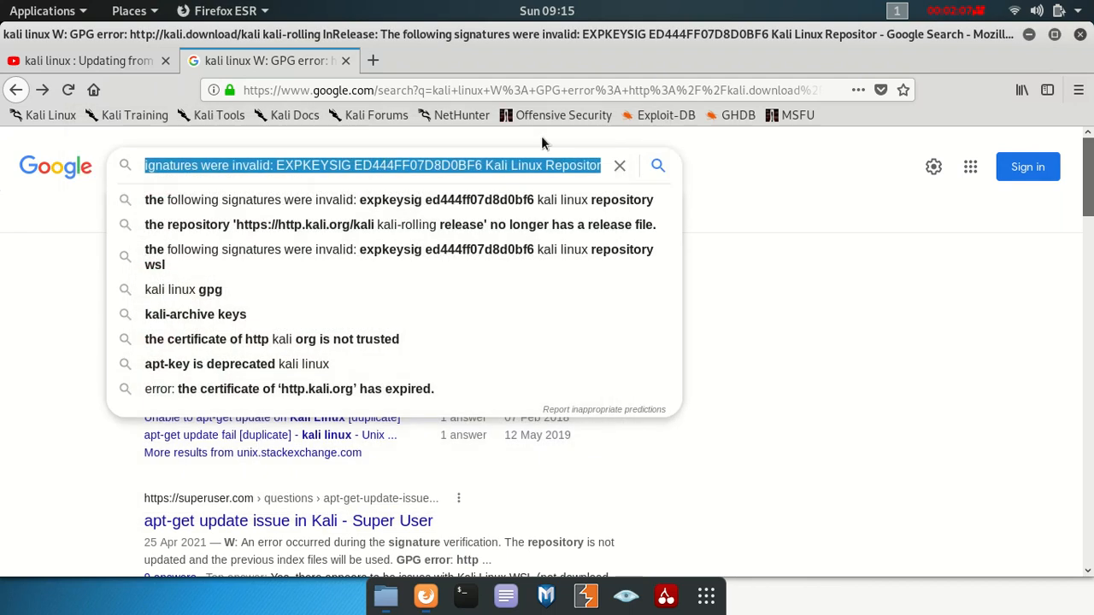
{"action": "mouse_move", "coordinate": [345, 574]}
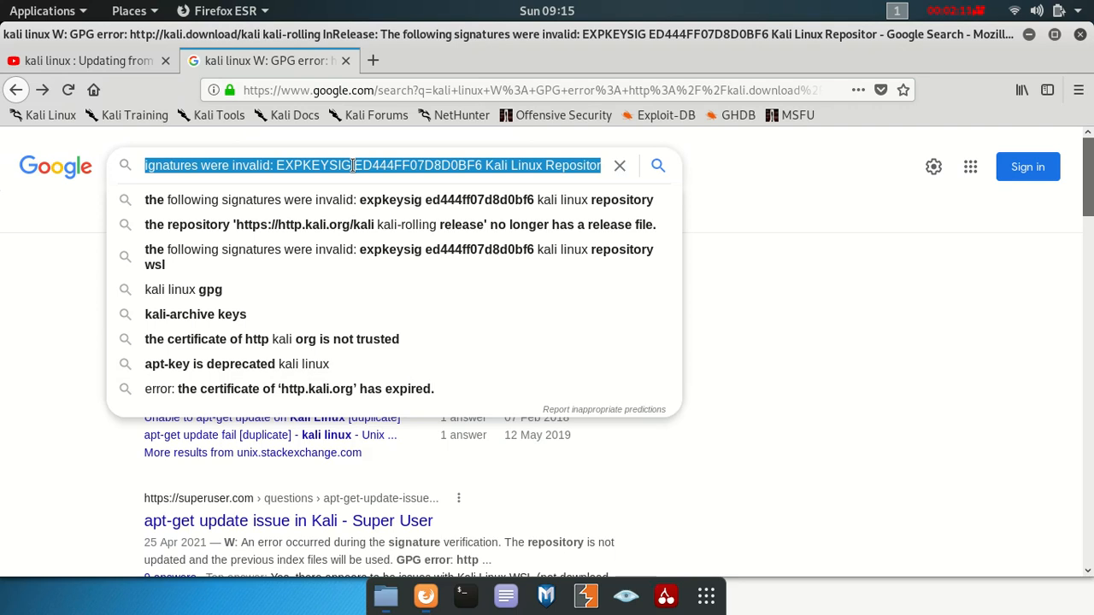
- Select the error text in the search box and re-enter the keyring install command in the terminal
{"action": "left_click", "coordinate": [465, 595]}
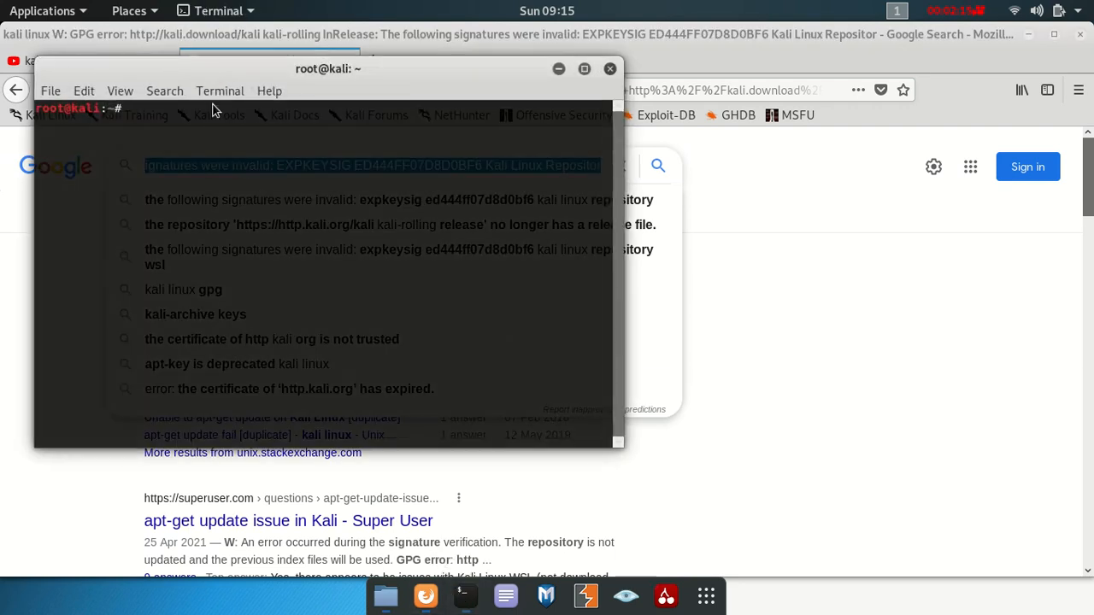
{"action": "type", "text": "sudo apt install kali-archive-keyring"}
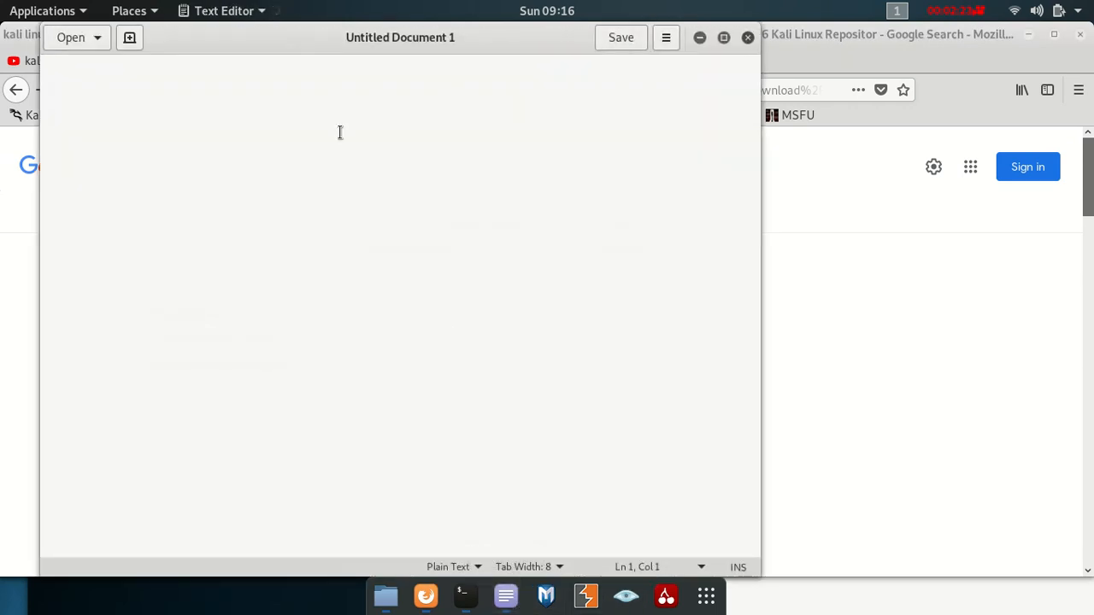
- Open the 'Klail error' notes file from the recent documents list
{"action": "left_click", "coordinate": [72, 38]}
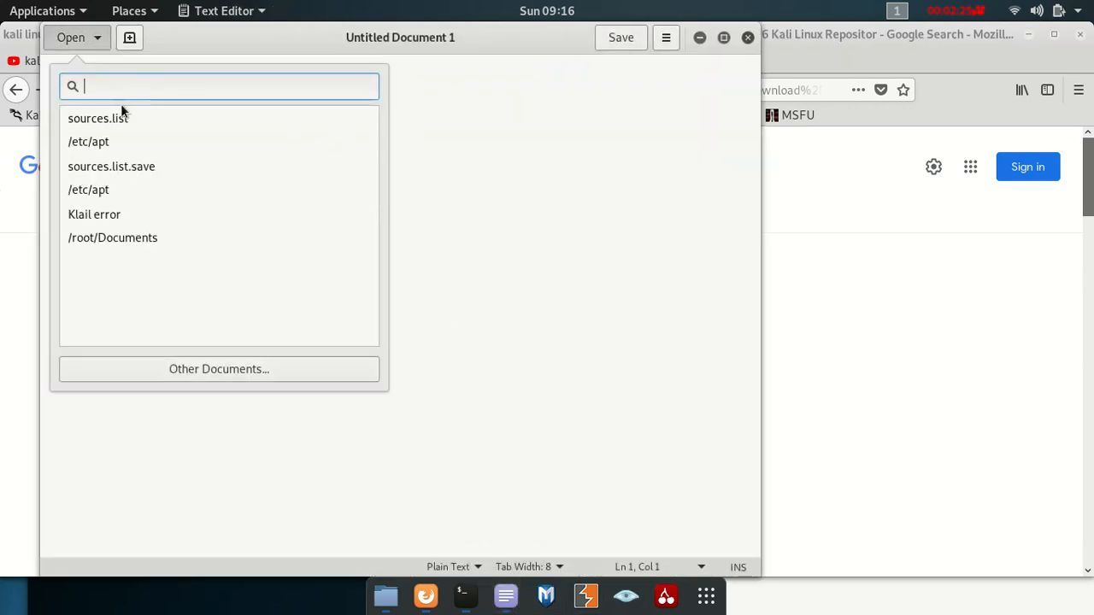
{"action": "mouse_move", "coordinate": [157, 183]}
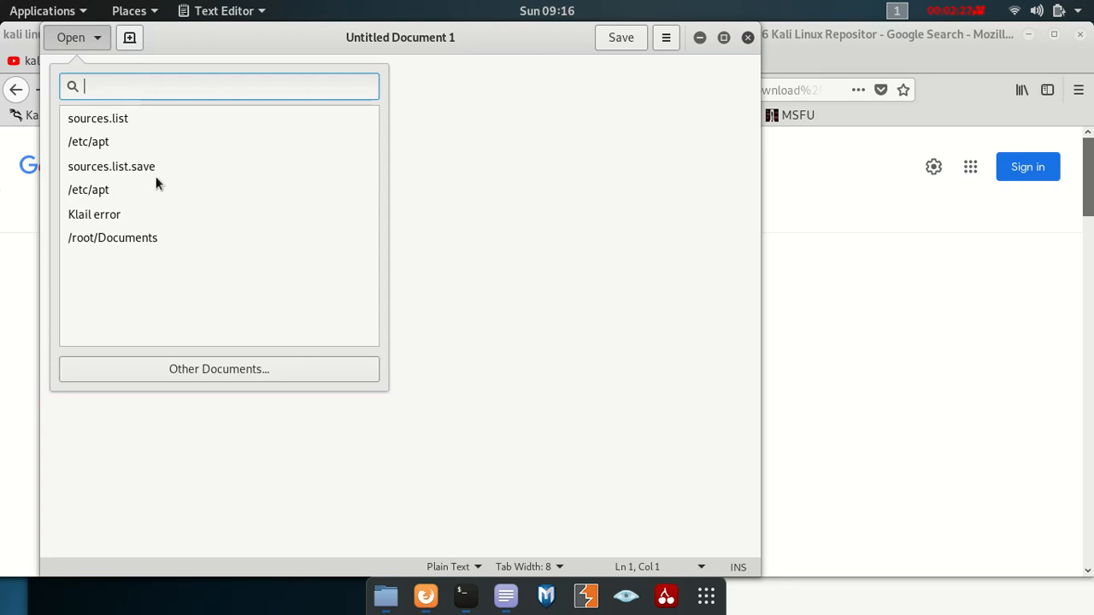
{"action": "left_click", "coordinate": [94, 214]}
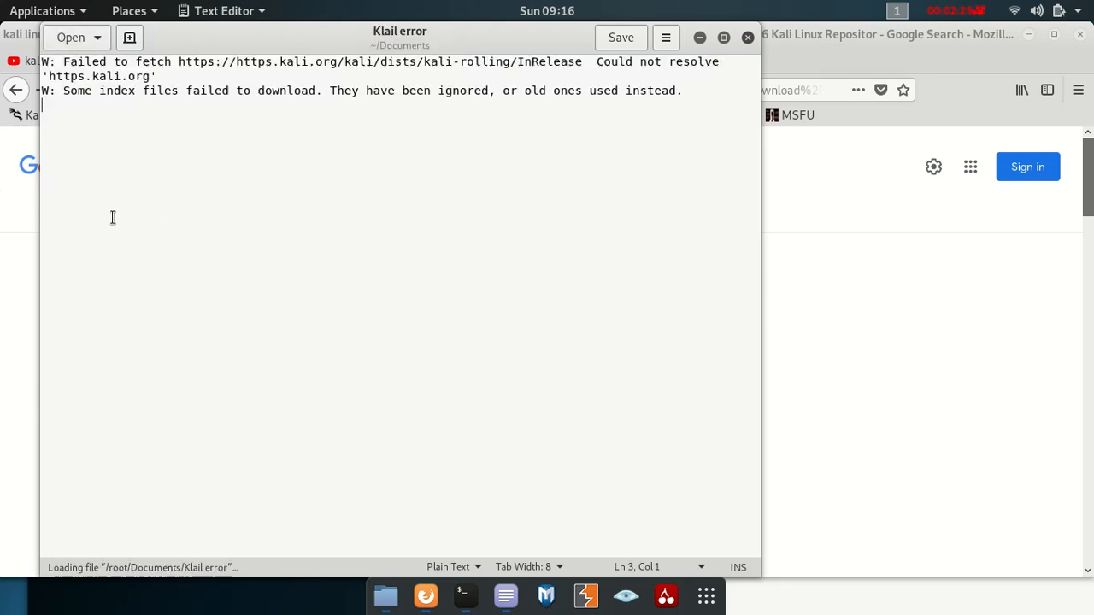
{"action": "mouse_move", "coordinate": [493, 188]}
{"action": "type", "text": "/////////////////////////////"}
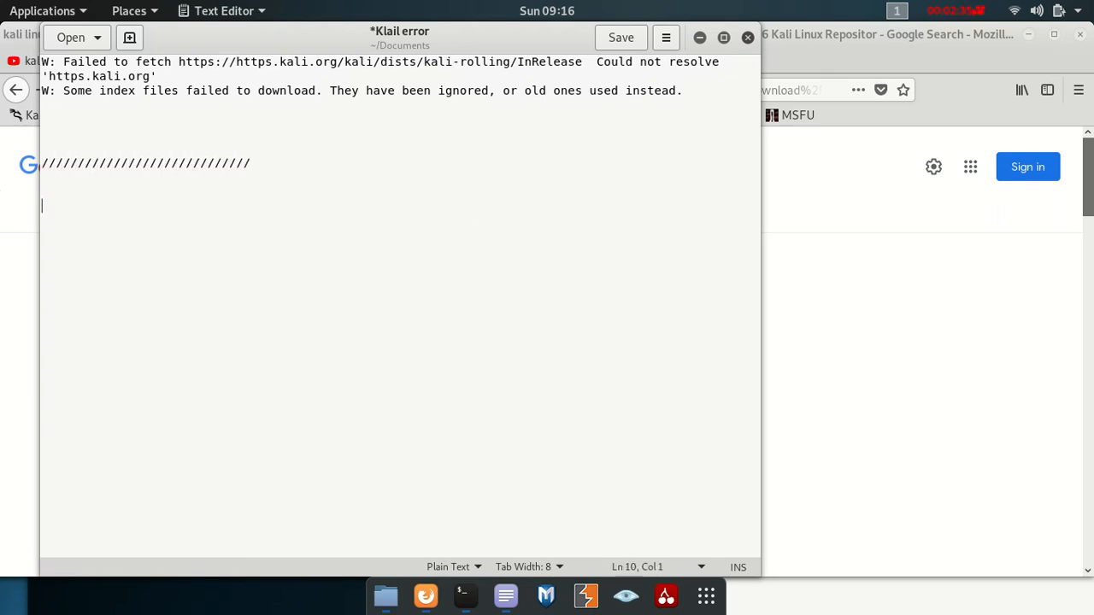
- Add the Kali GPG invalid EXPKEYSIG signature error line to the notes below the slashes
{"action": "type", "text": "kali linux W: GPG error: http://kali.download/kali kali-rolling InRelease: The following signatures were invalid: EXPKEYSIG ED444FF07D8D0BF6 Kali Linux Repositor"}
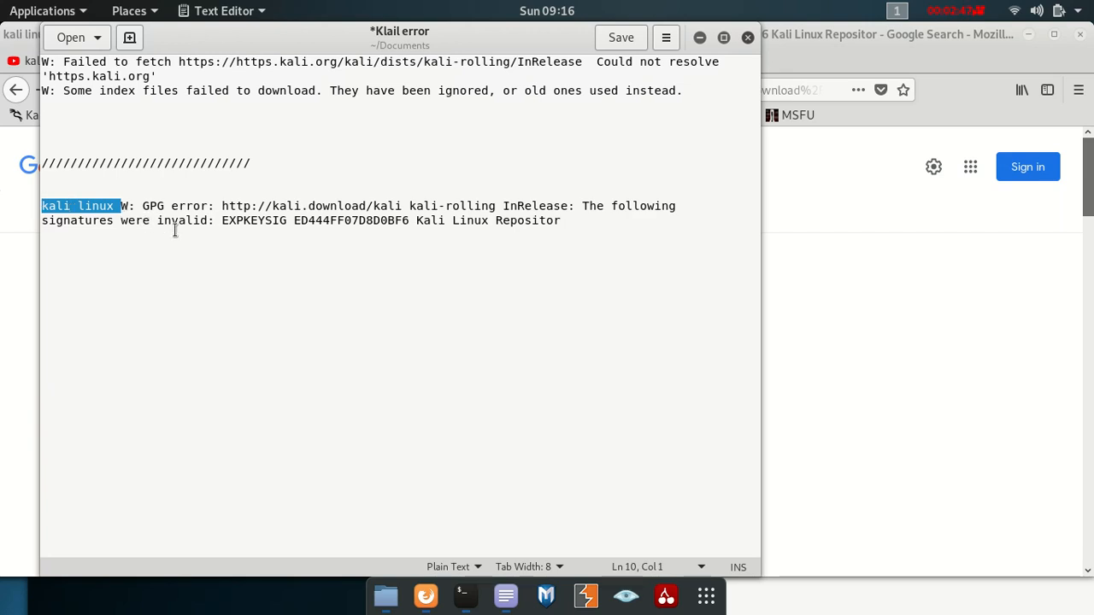
{"action": "mouse_move", "coordinate": [195, 229]}
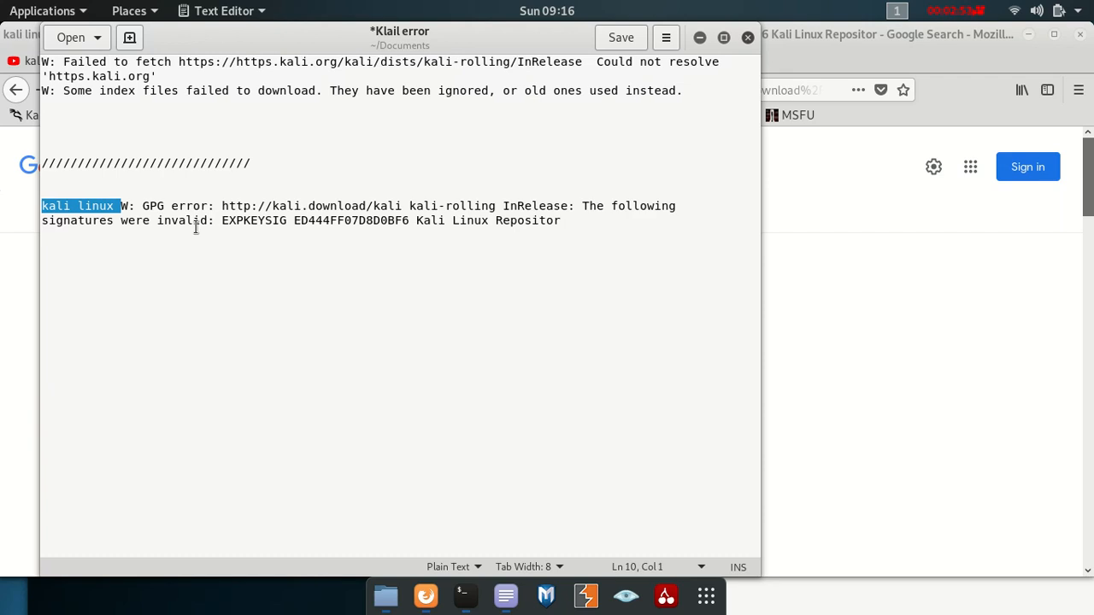
{"action": "left_click_drag", "start_coordinate": [120, 205], "coordinate": [676, 205]}
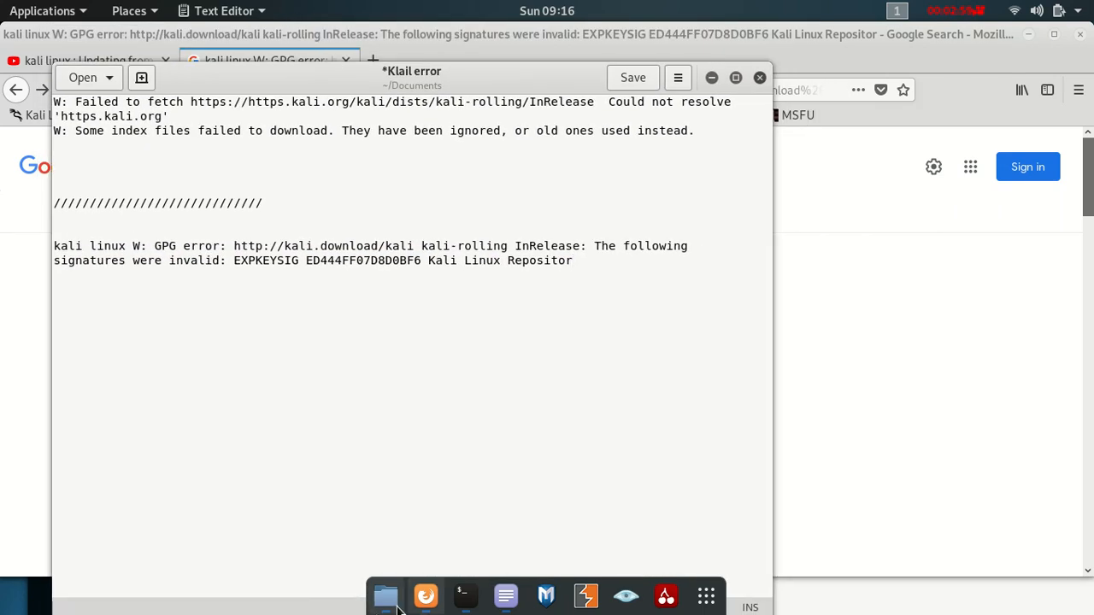
- Add the line 'solution : sudo apt install kali-archive-keyring' beneath the GPG error in the notes
{"action": "left_click", "coordinate": [465, 595]}
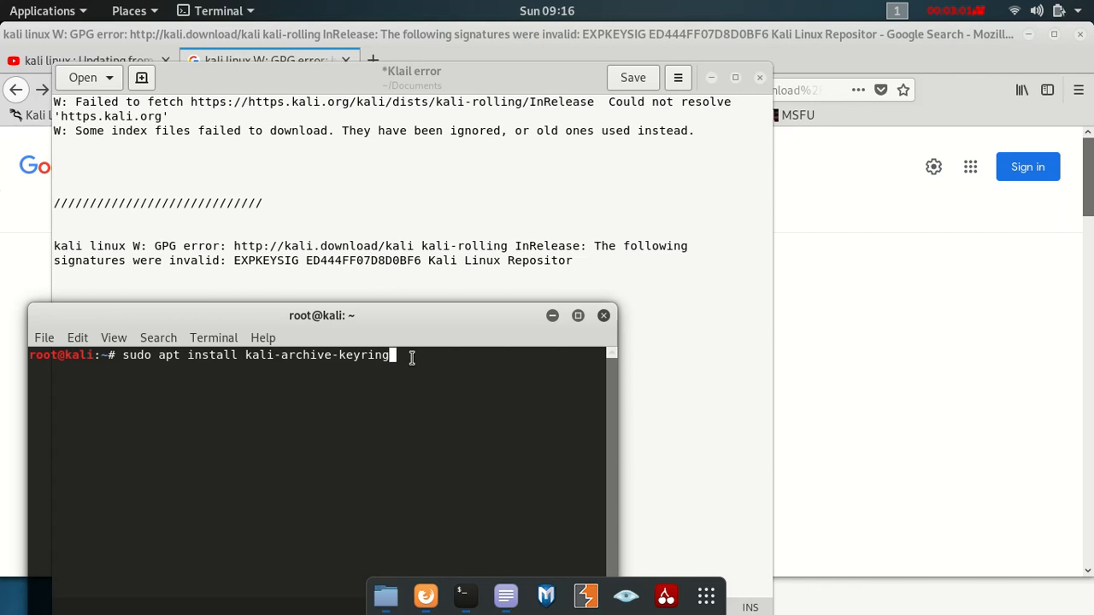
{"action": "right_click", "coordinate": [171, 354]}
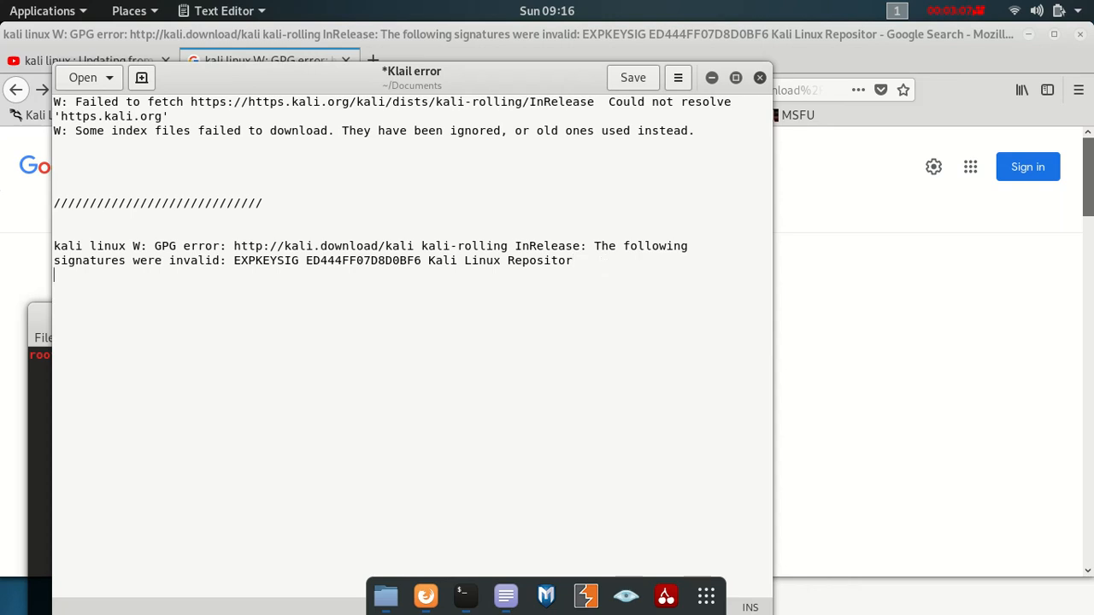
{"action": "type", "text": "solut"}
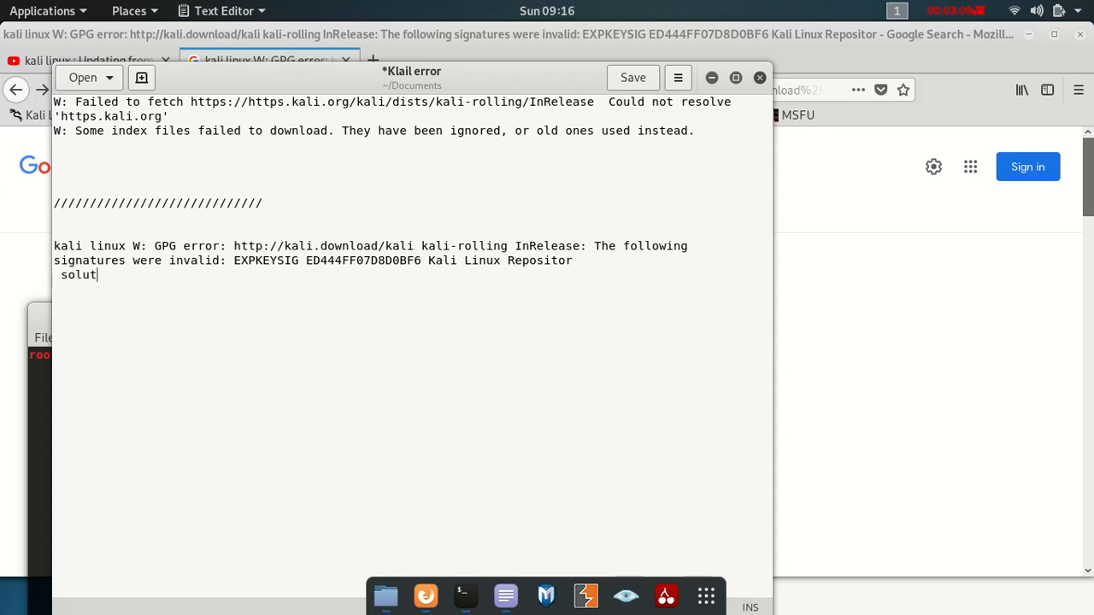
{"action": "type", "text": "ion :"}
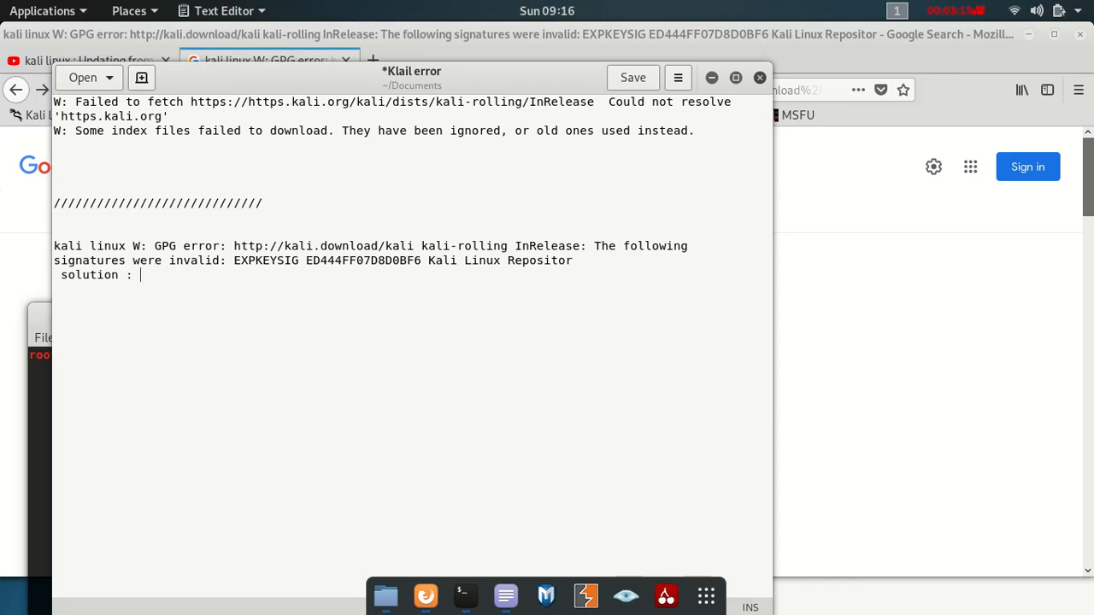
{"action": "type", "text": "sudo apt install kali-archive-keyring"}
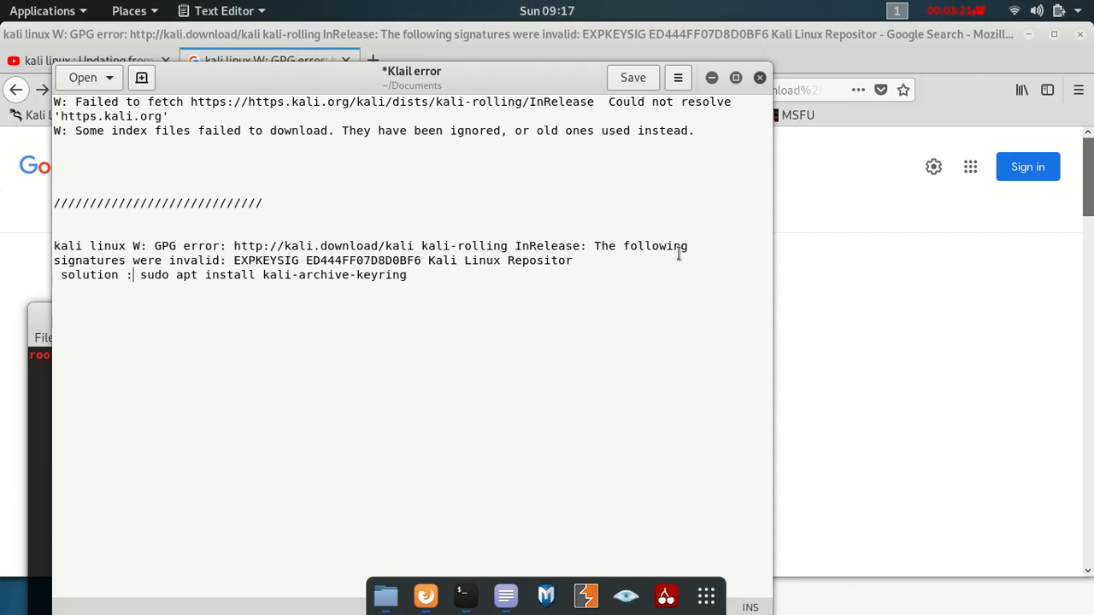
{"action": "key", "text": "Return"}
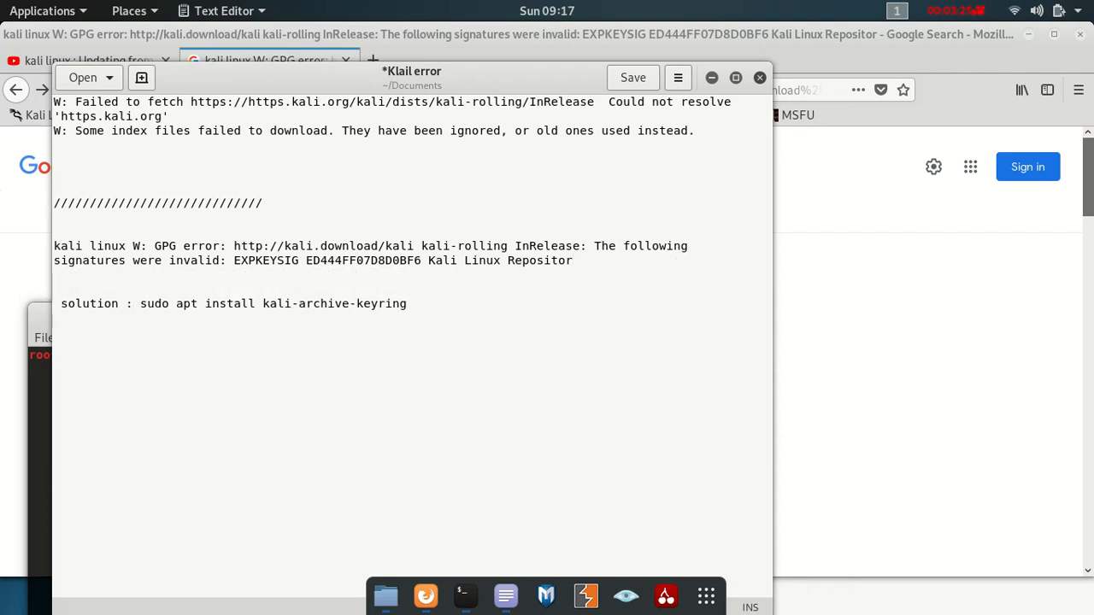
{"action": "left_click", "coordinate": [54, 289]}
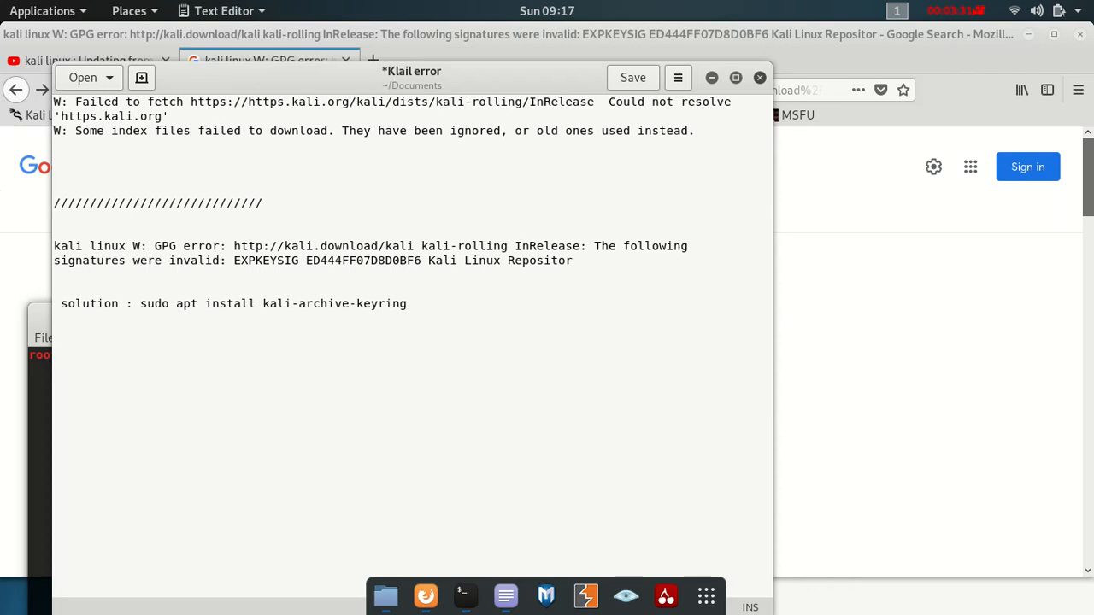
- Leave the unsaved notes and return to the Firefox Google results for the signature error
{"action": "left_click", "coordinate": [54, 287]}
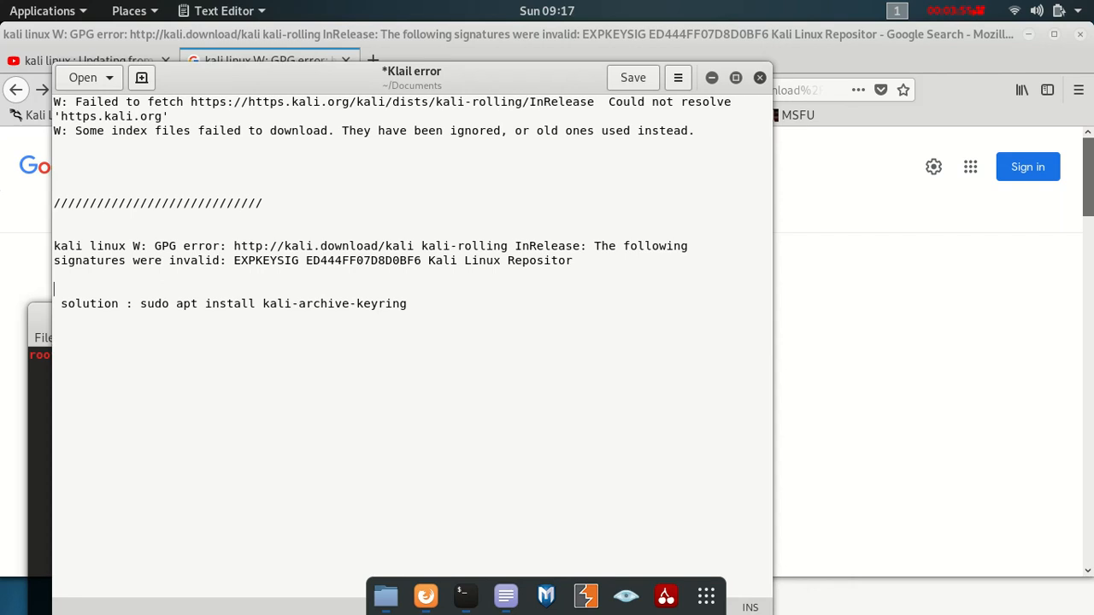
{"action": "double_click", "coordinate": [275, 305]}
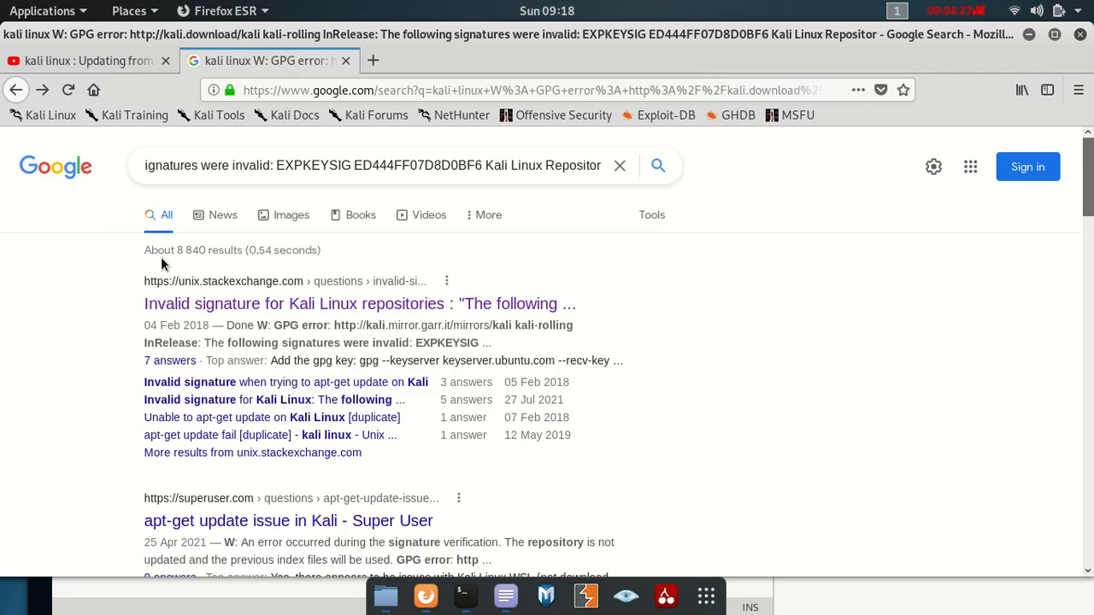
- Search Google for the full W: GPG error message and scroll through the page-one results
{"action": "left_click", "coordinate": [341, 164]}
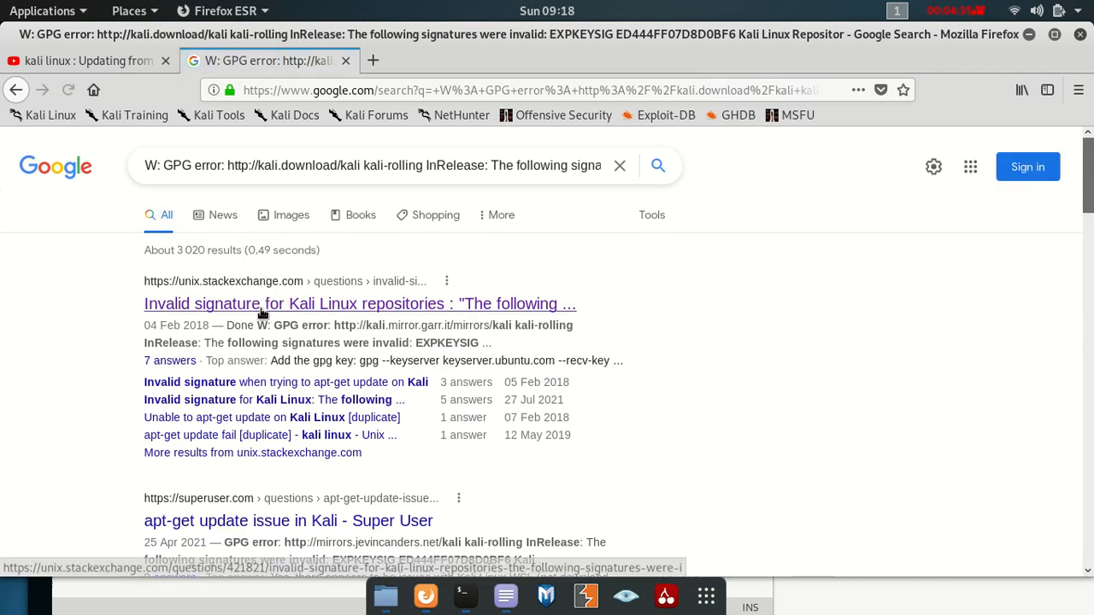
{"action": "scroll", "scroll_direction": "down", "scroll_amount": 3}
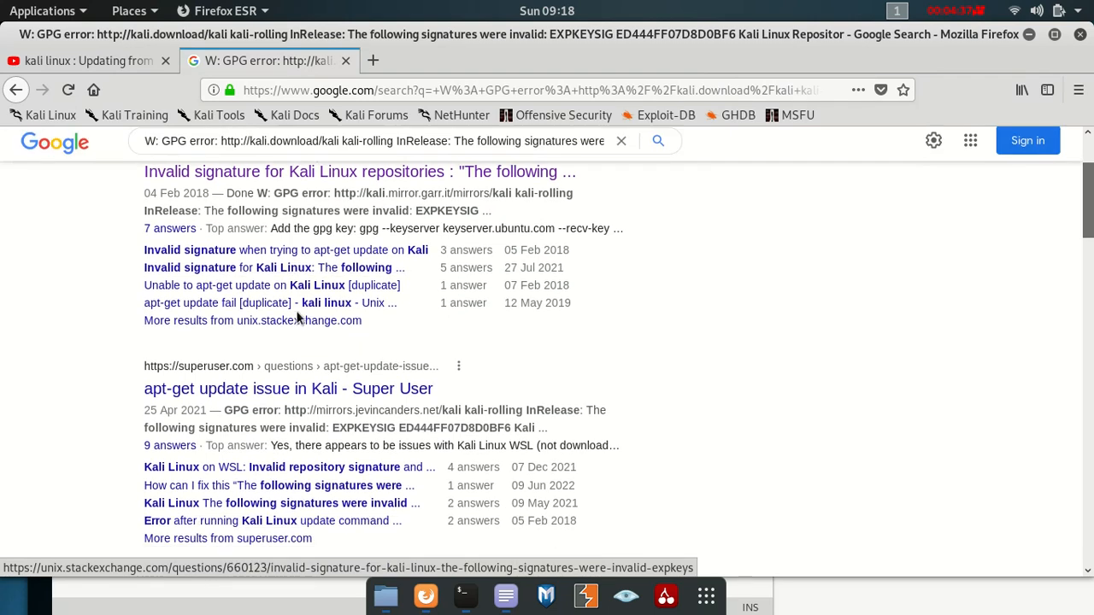
{"action": "scroll", "scroll_direction": "down", "scroll_amount": 3}
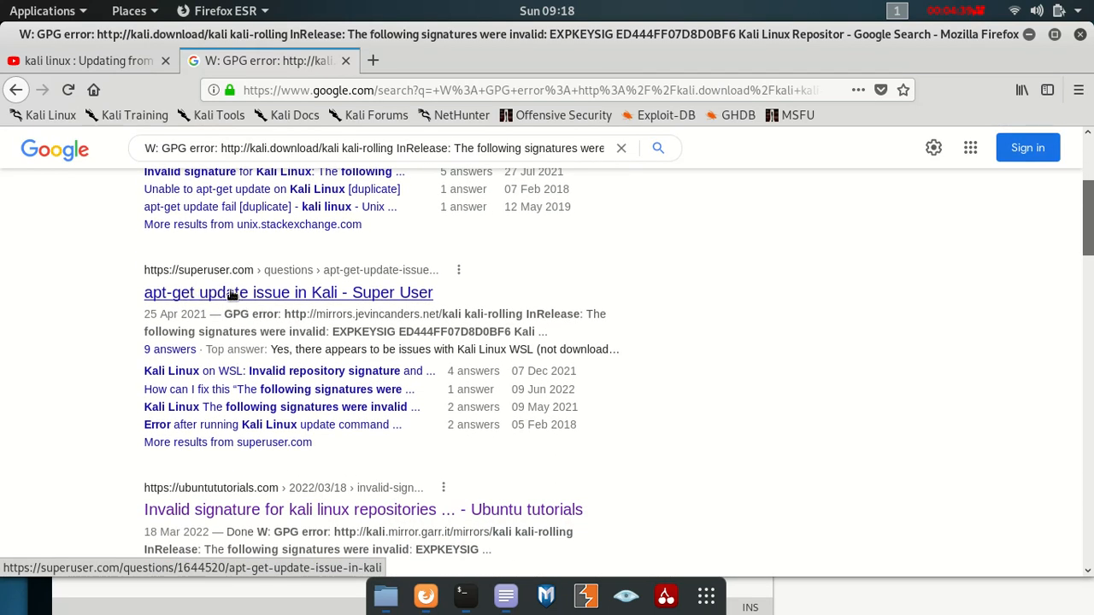
{"action": "scroll", "scroll_direction": "up", "scroll_amount": 3}
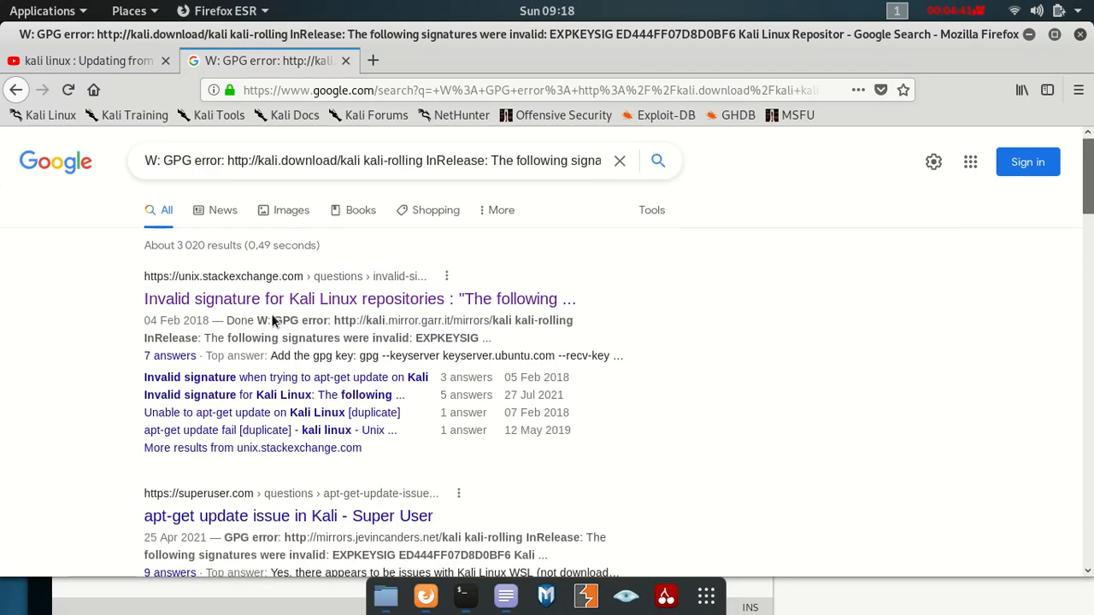
{"action": "scroll", "scroll_direction": "down", "scroll_amount": 3}
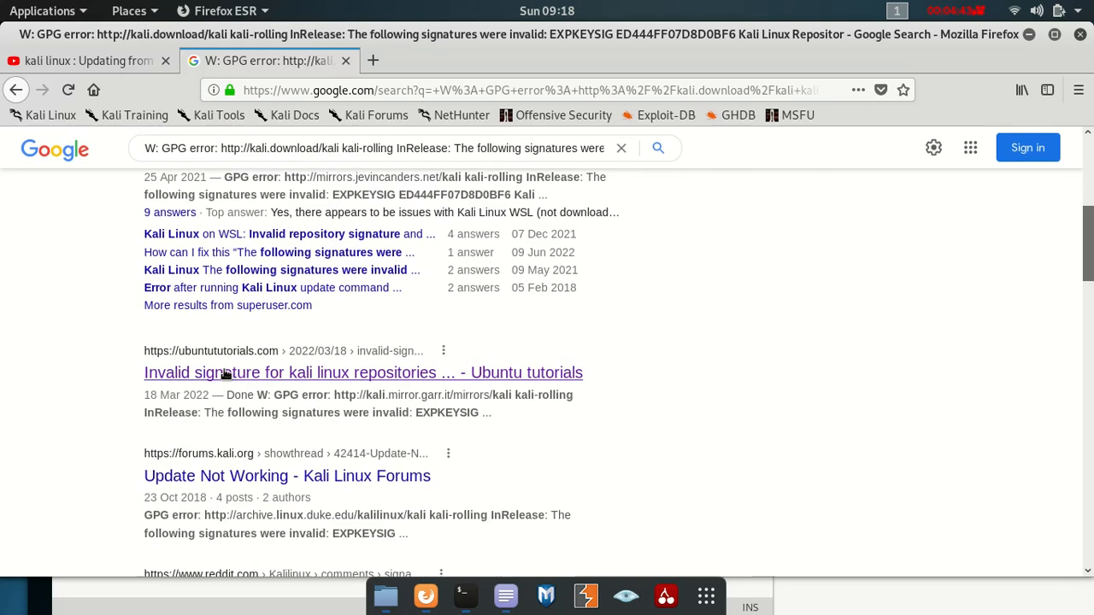
{"action": "scroll", "scroll_direction": "down", "scroll_amount": 3}
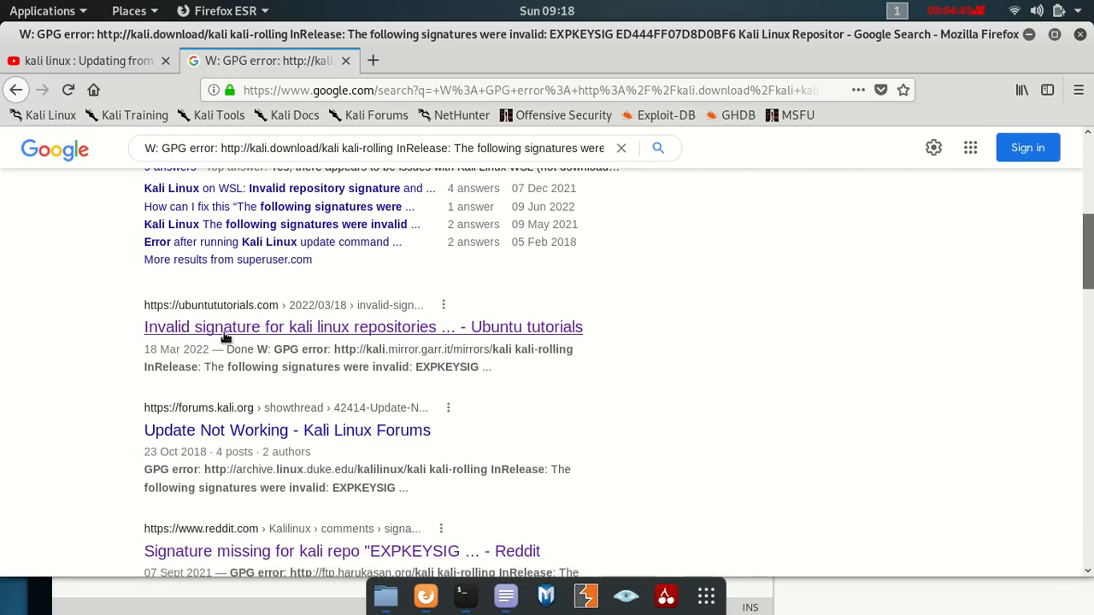
{"action": "scroll", "scroll_direction": "down", "scroll_amount": 3}
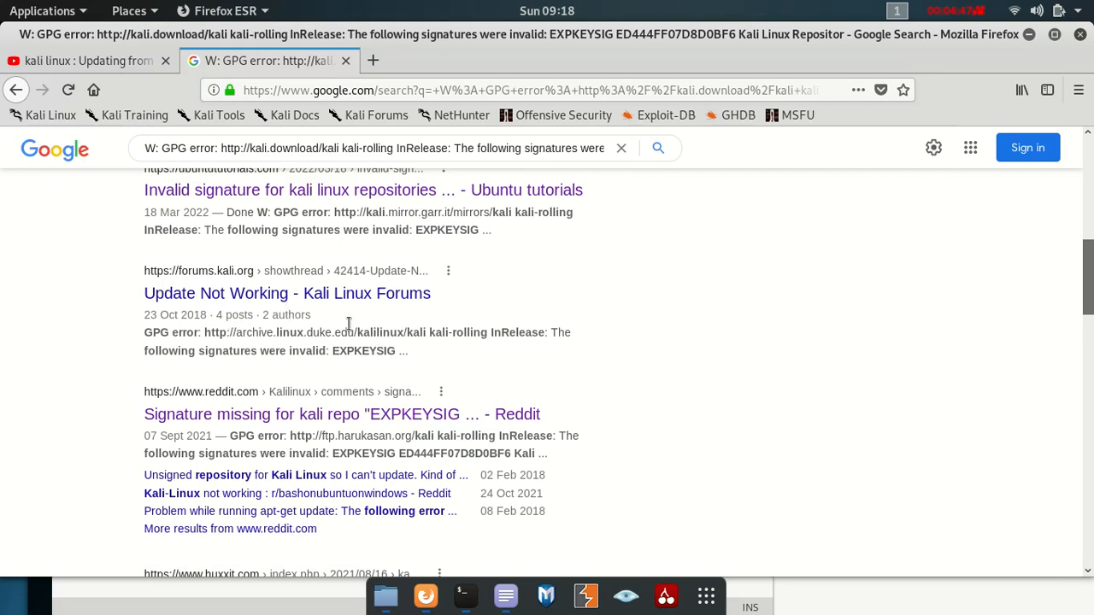
{"action": "scroll", "scroll_direction": "down", "scroll_amount": 3}
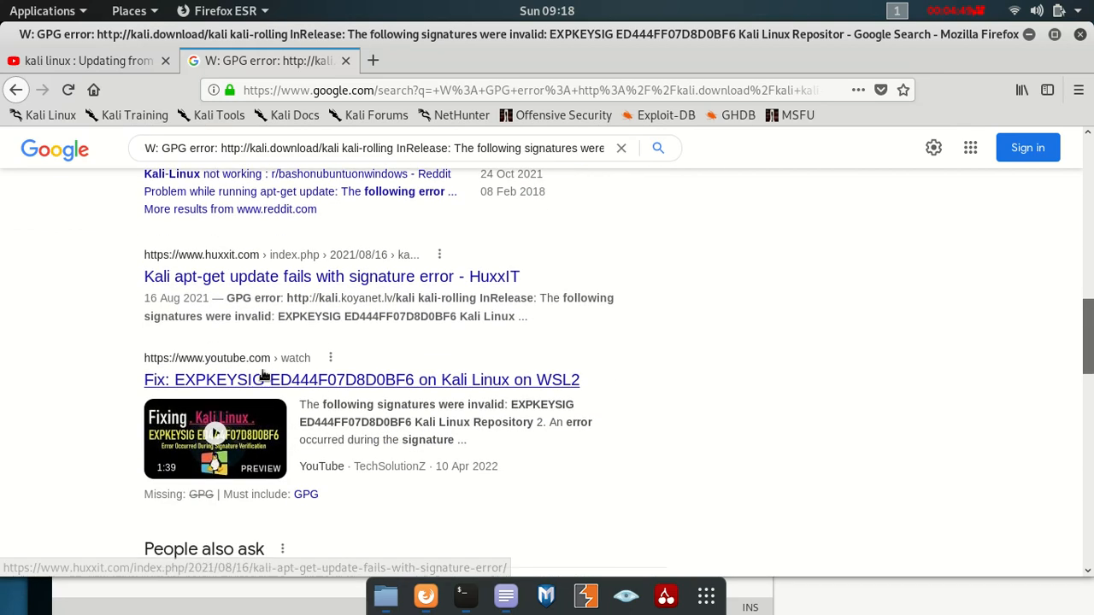
{"action": "mouse_move", "coordinate": [262, 383]}
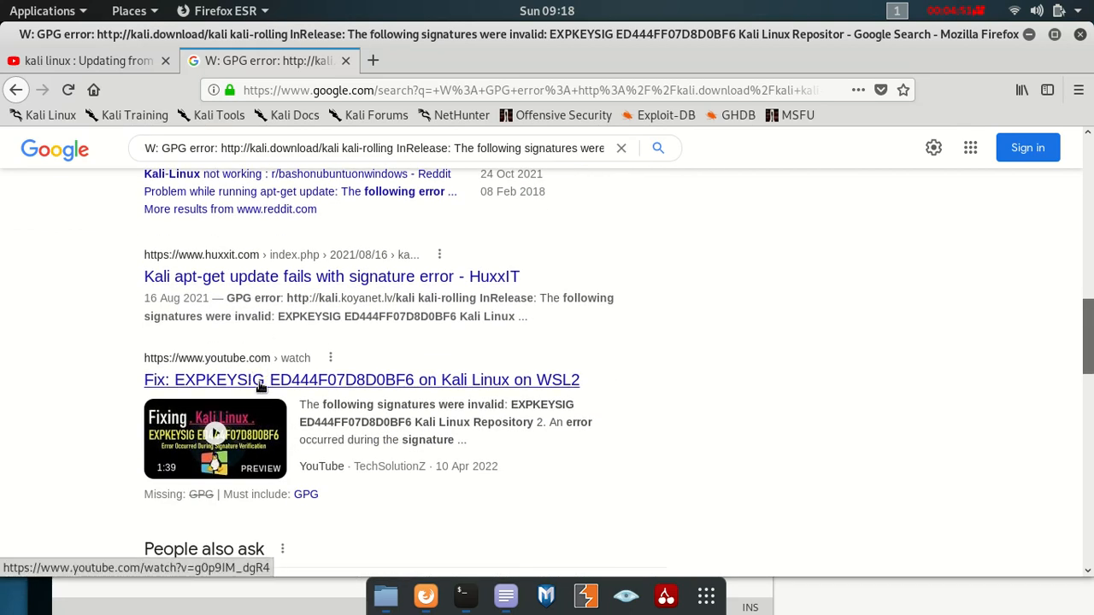
{"action": "mouse_move", "coordinate": [345, 392]}
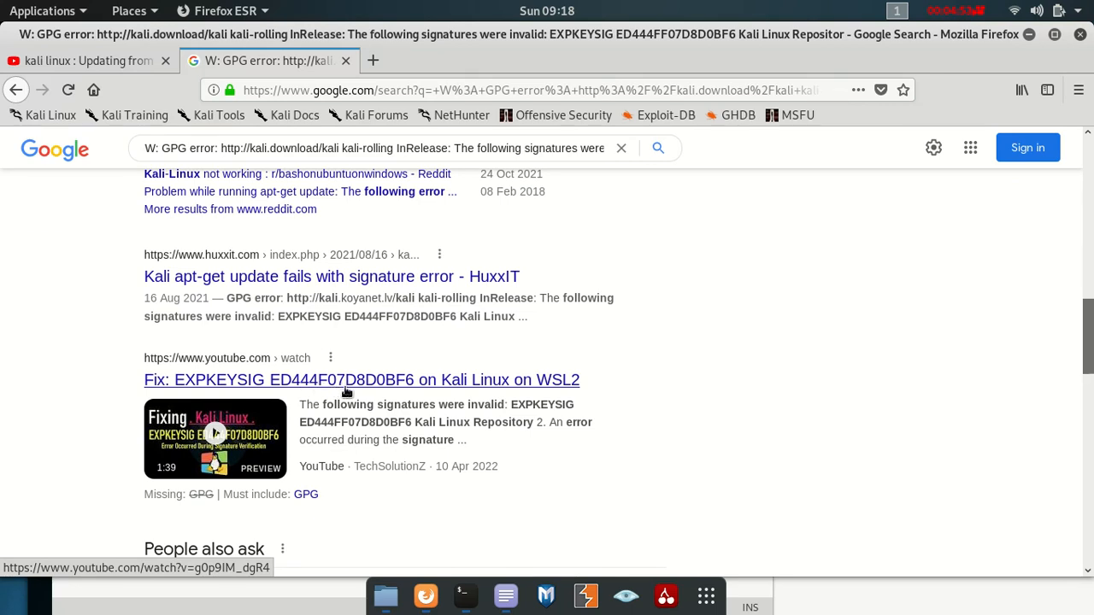
{"action": "mouse_move", "coordinate": [301, 537]}
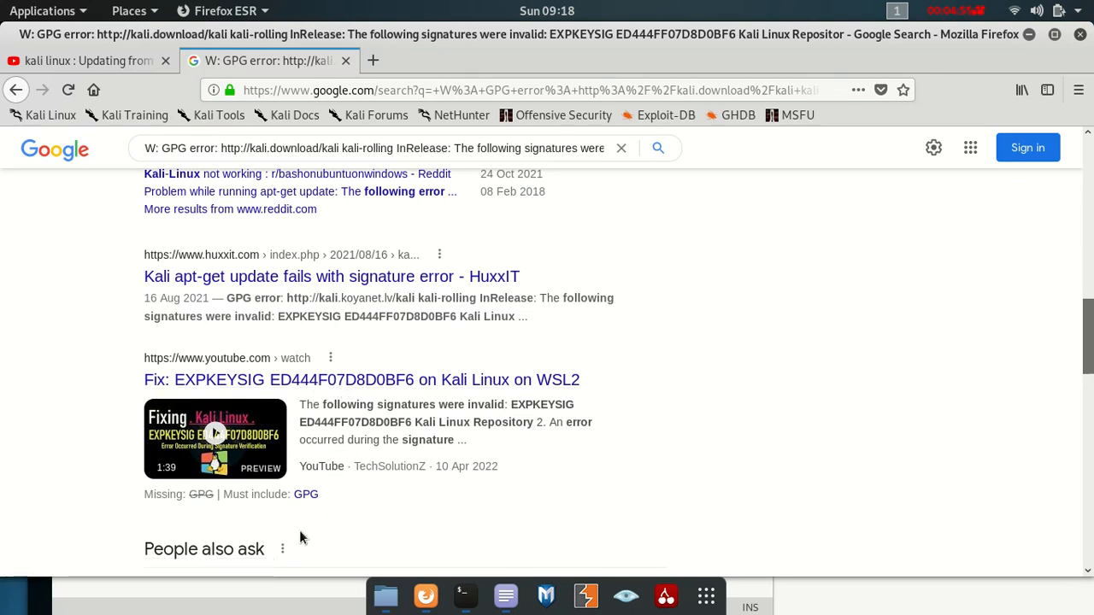
{"action": "scroll", "scroll_direction": "down", "scroll_amount": 3}
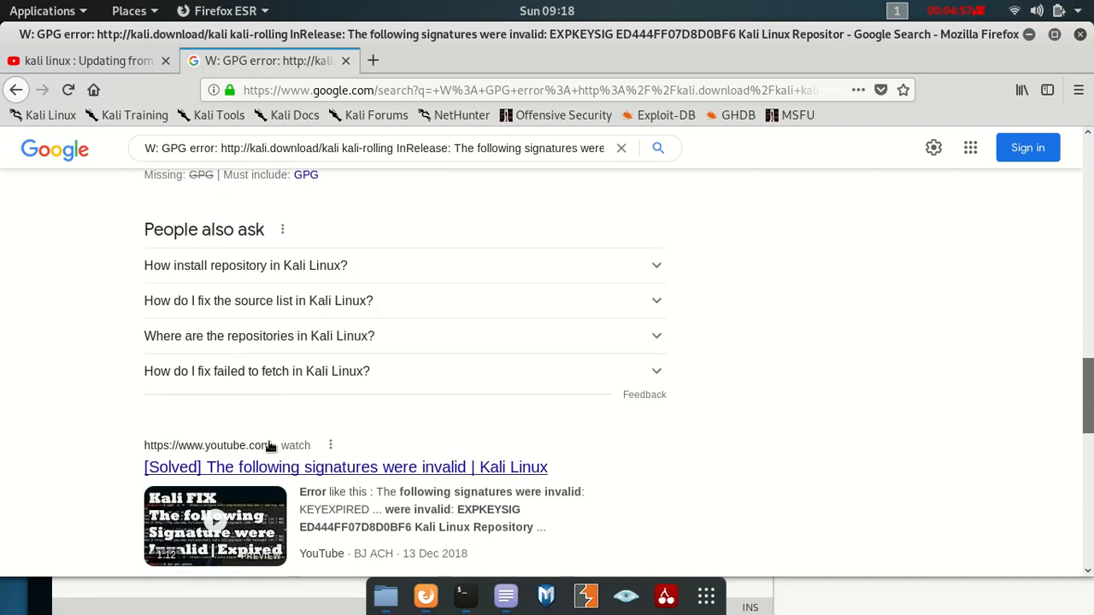
{"action": "scroll", "scroll_direction": "down", "scroll_amount": 3}
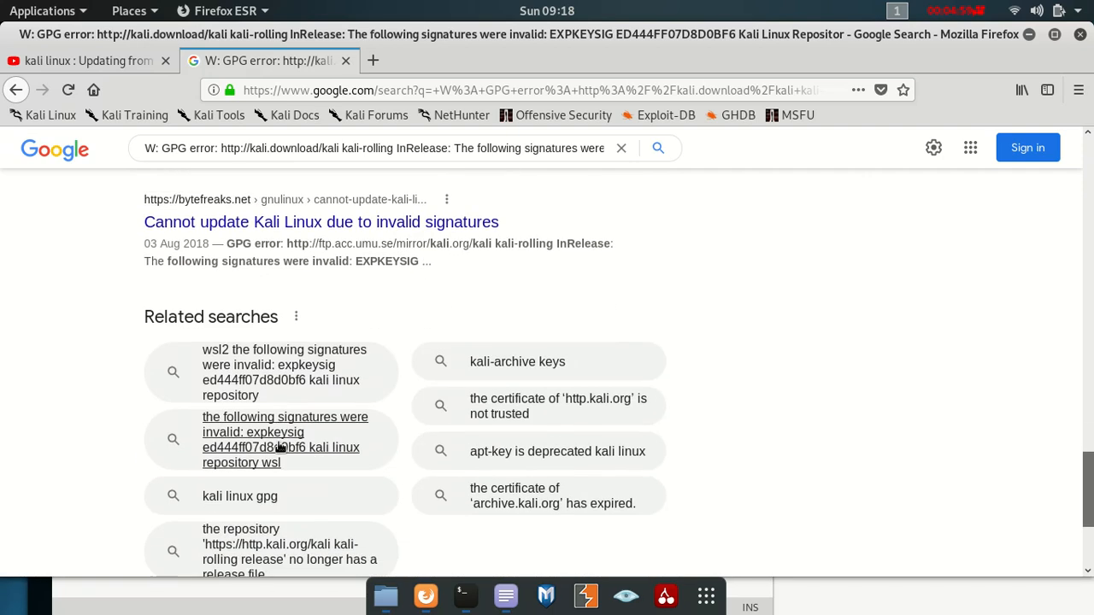
{"action": "scroll", "scroll_direction": "down", "scroll_amount": 3}
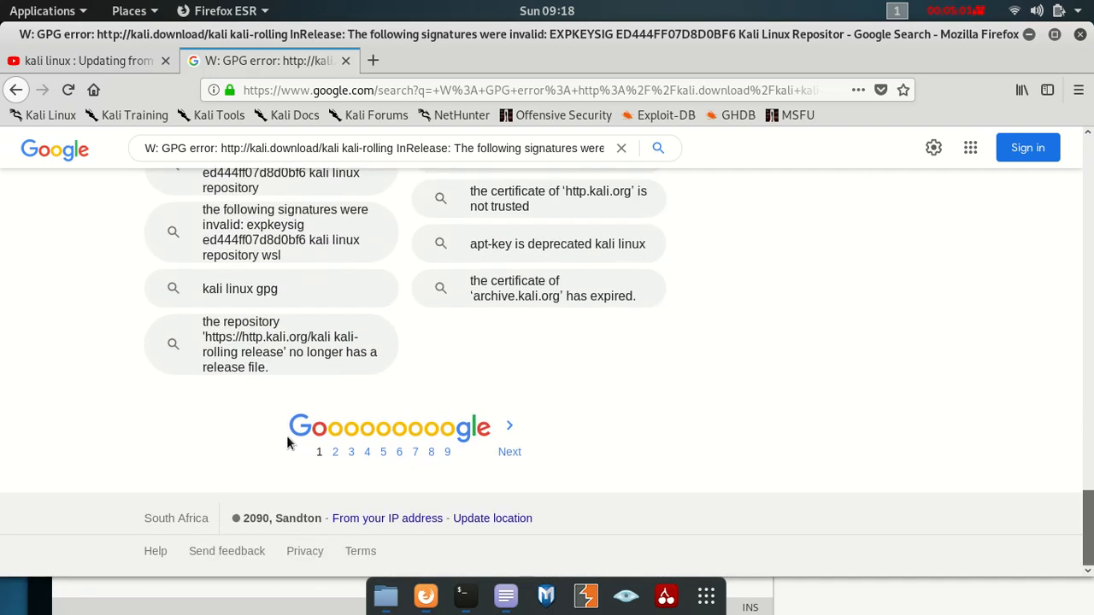
{"action": "scroll", "scroll_direction": "up", "scroll_amount": 3}
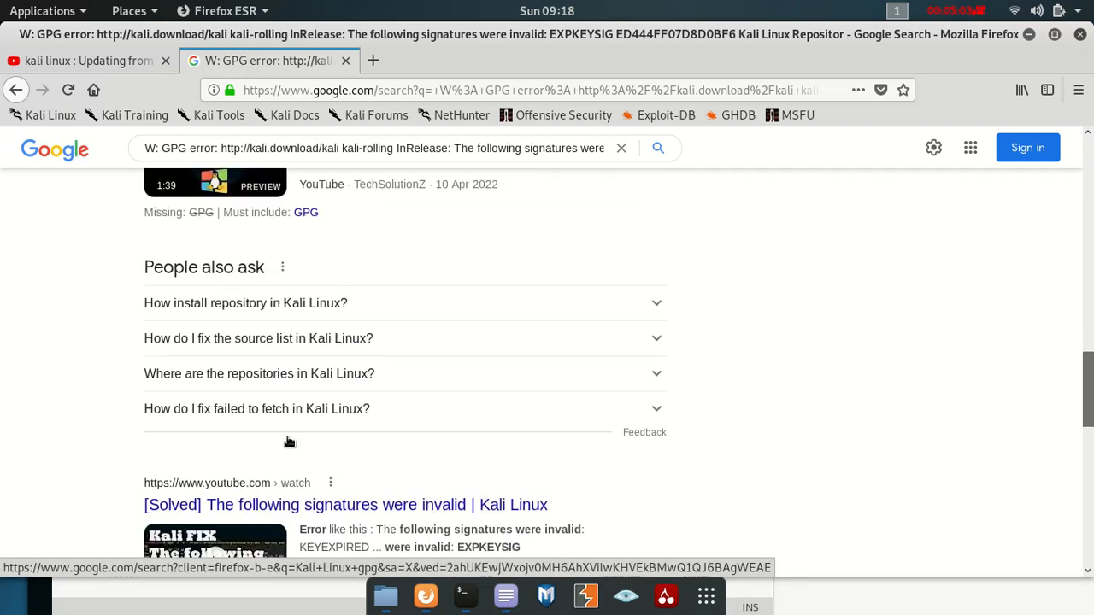
{"action": "scroll", "scroll_direction": "up", "scroll_amount": 3}
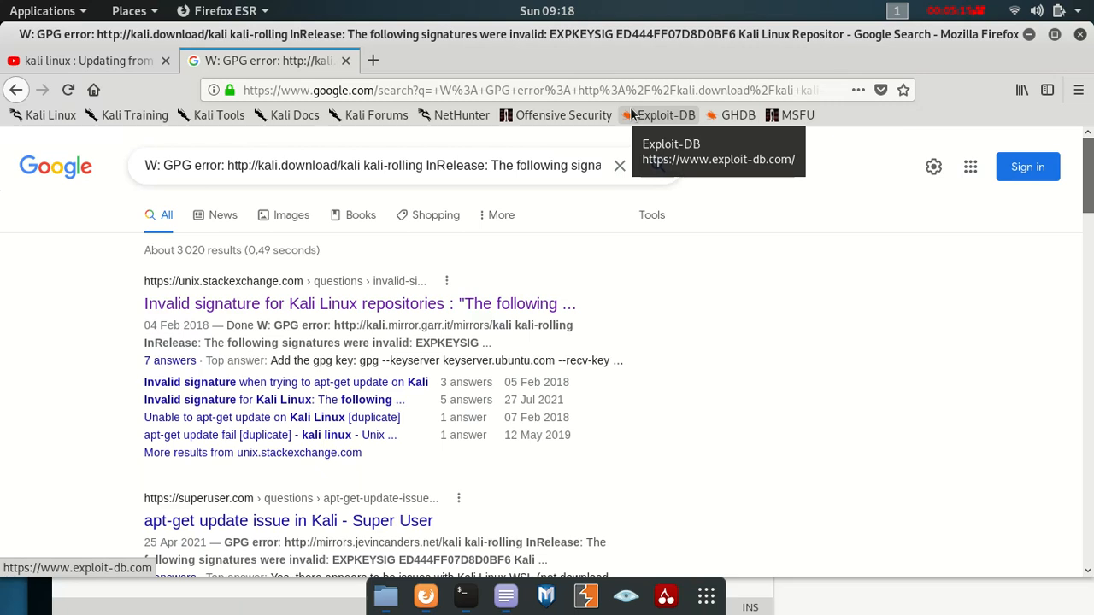
{"action": "mouse_move", "coordinate": [650, 103]}
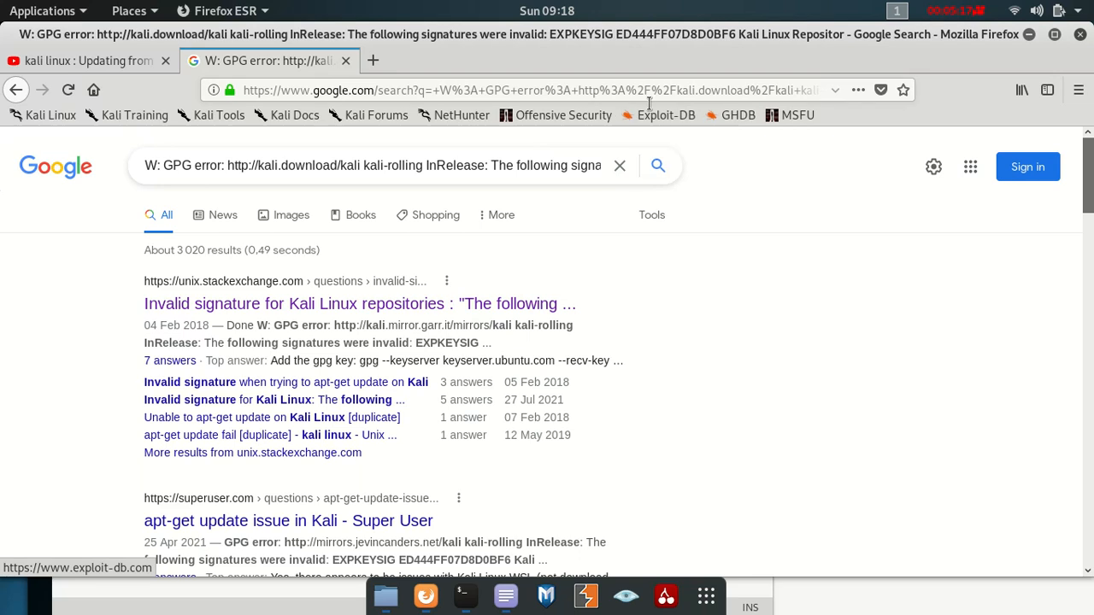
{"action": "mouse_move", "coordinate": [551, 219]}
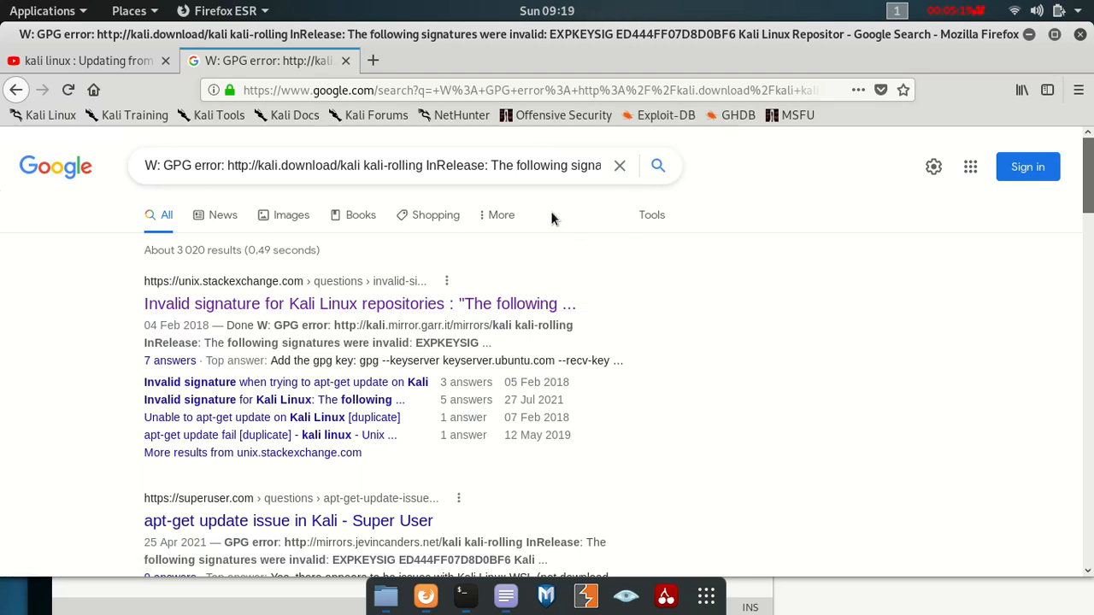
- Bring the unsaved error notes back in front of the Google results
{"action": "left_click", "coordinate": [465, 595]}
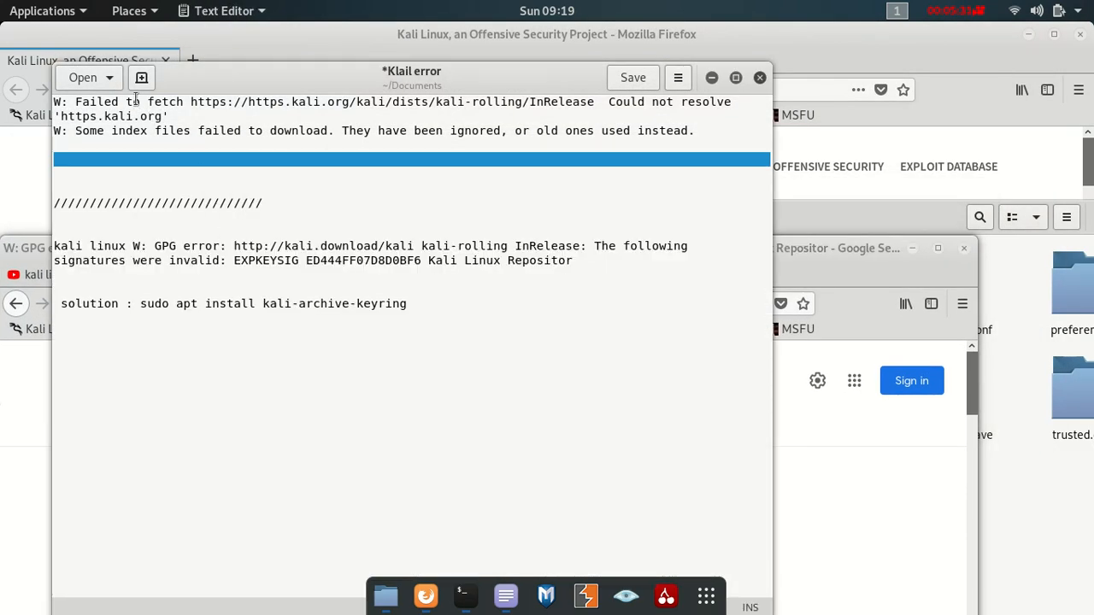
- Save the Klail error notes file, with the keyring solution line, to Documents
{"action": "left_click", "coordinate": [632, 77]}
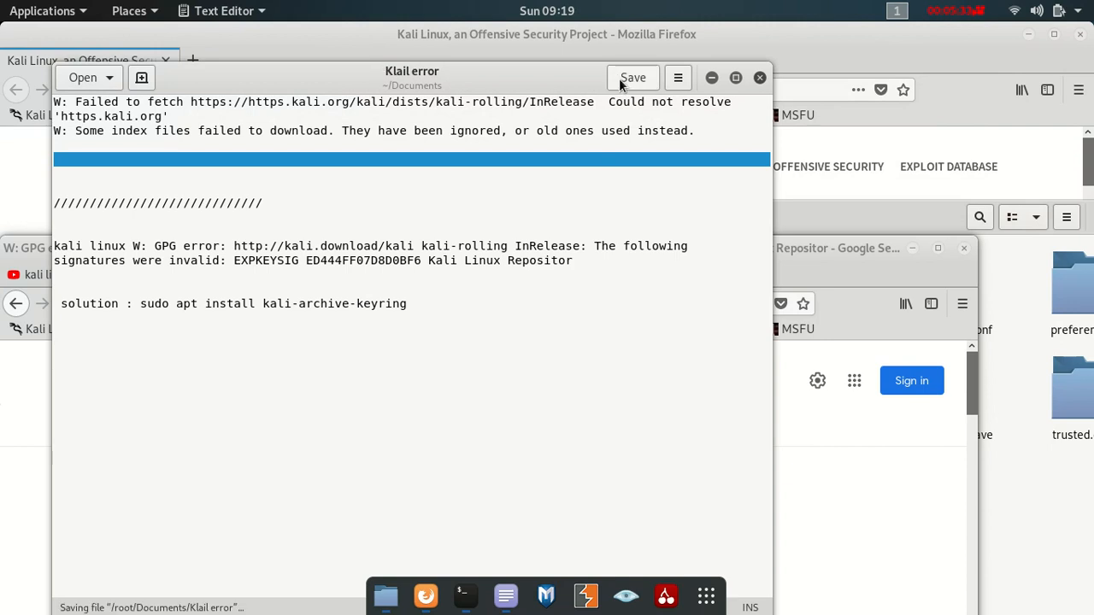
{"action": "mouse_move", "coordinate": [632, 79]}
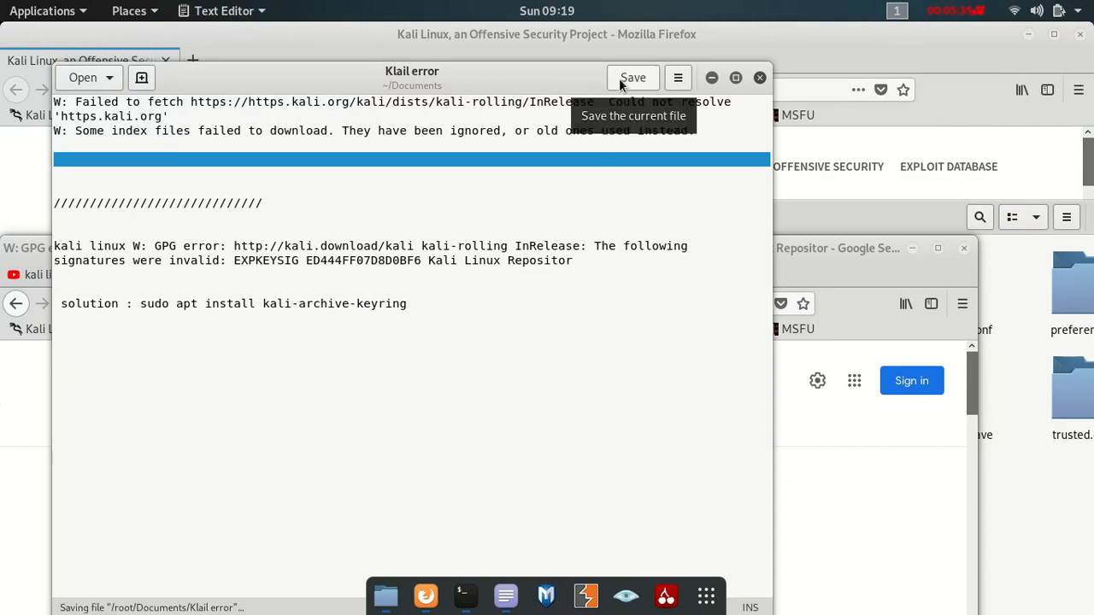
{"action": "left_click", "coordinate": [632, 77]}
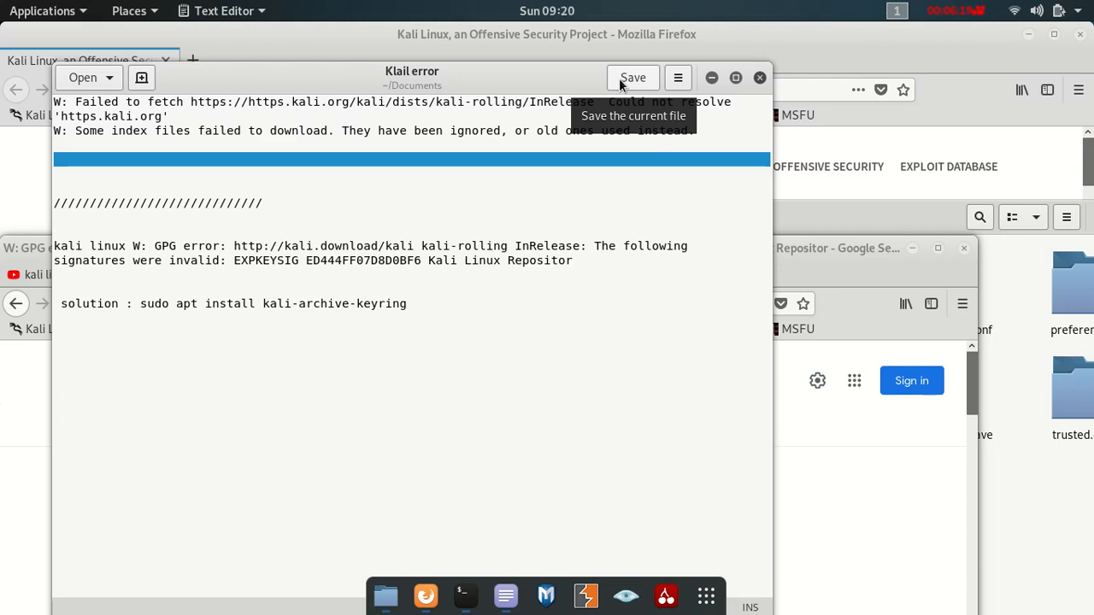
{"action": "mouse_move", "coordinate": [258, 322]}
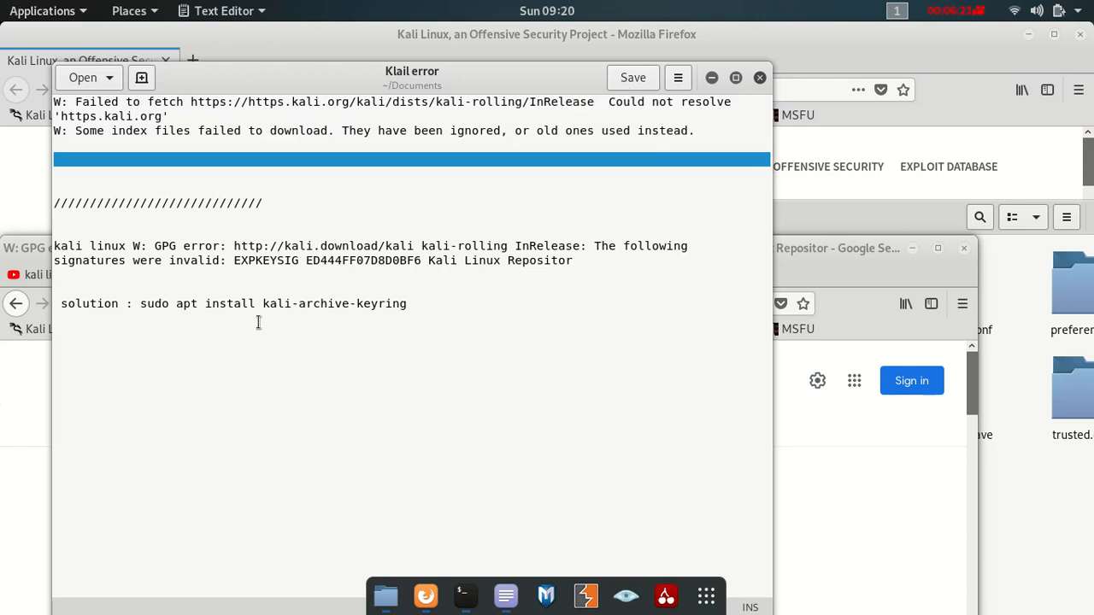
{"action": "mouse_move", "coordinate": [381, 306]}
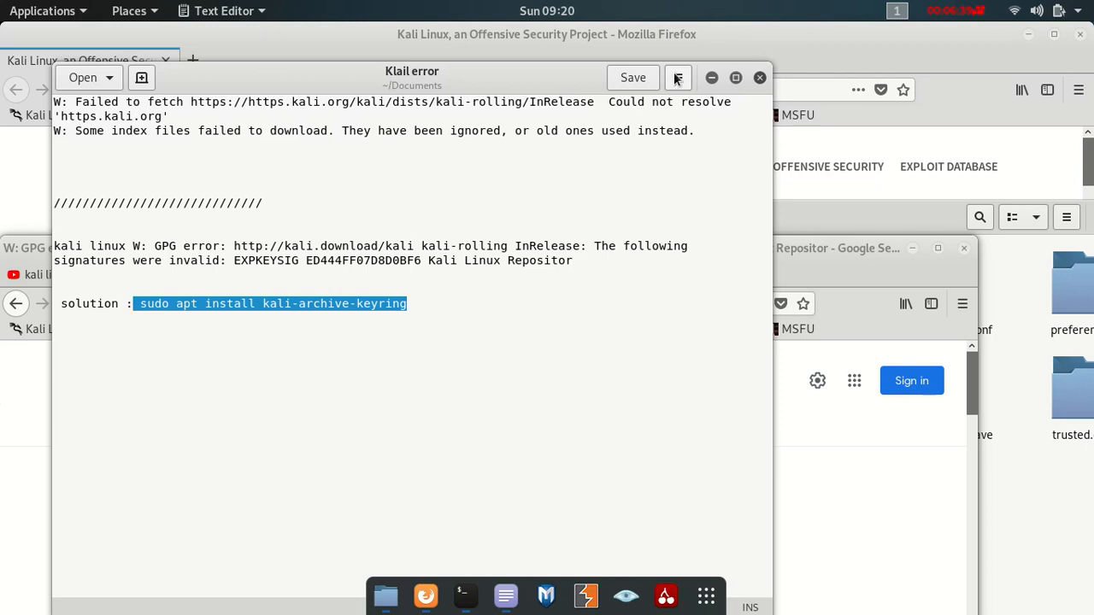
- Select 'sudo' in the solution line and bring up a root terminal over the notes
{"action": "left_click", "coordinate": [632, 77]}
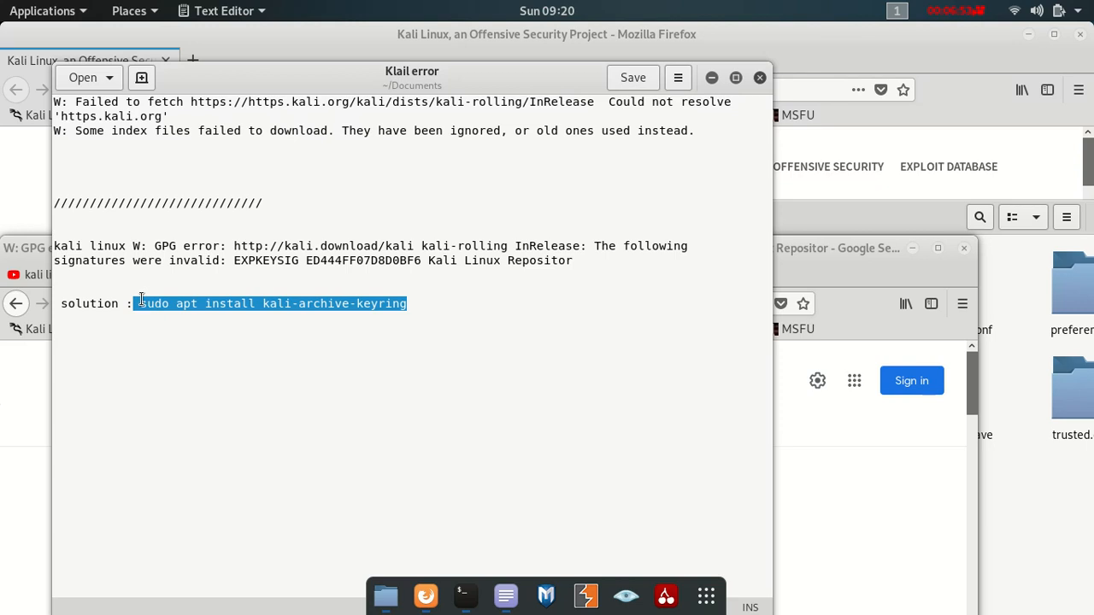
{"action": "double_click", "coordinate": [154, 304]}
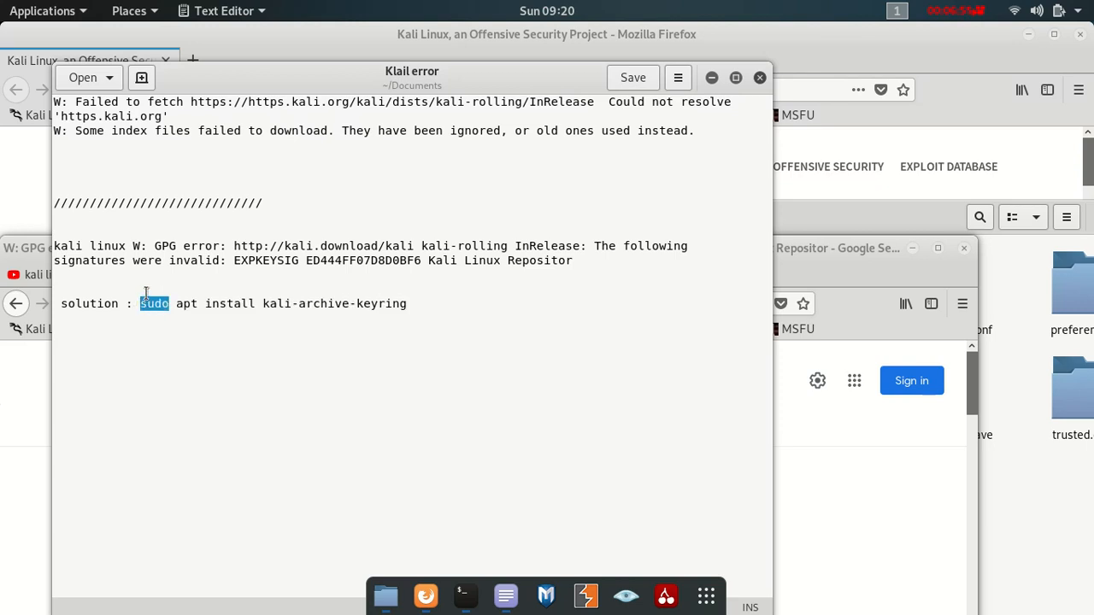
{"action": "left_click", "coordinate": [143, 304]}
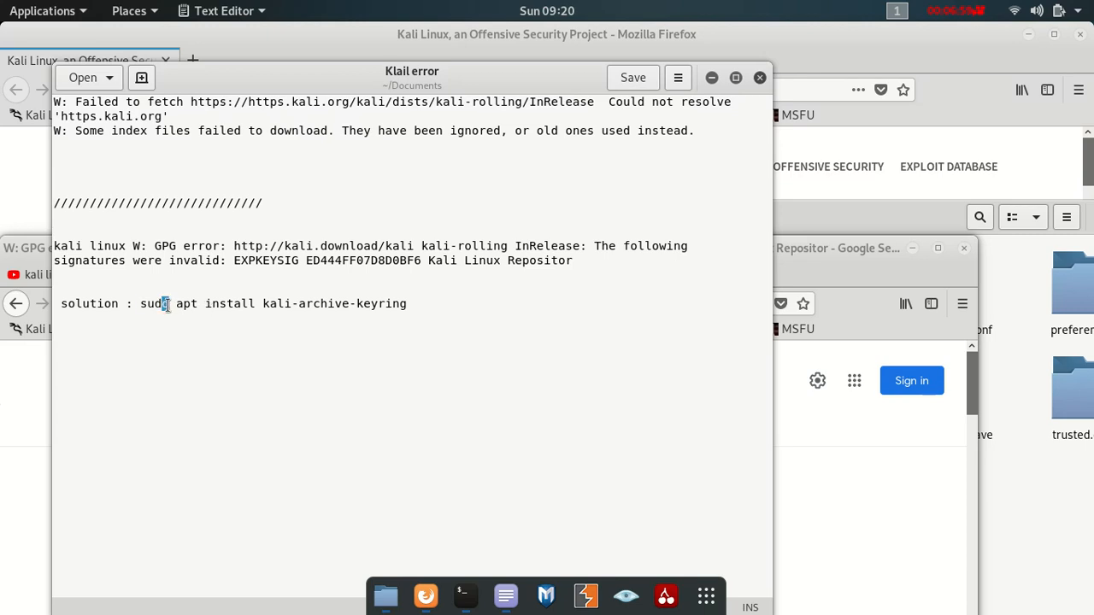
{"action": "double_click", "coordinate": [150, 304]}
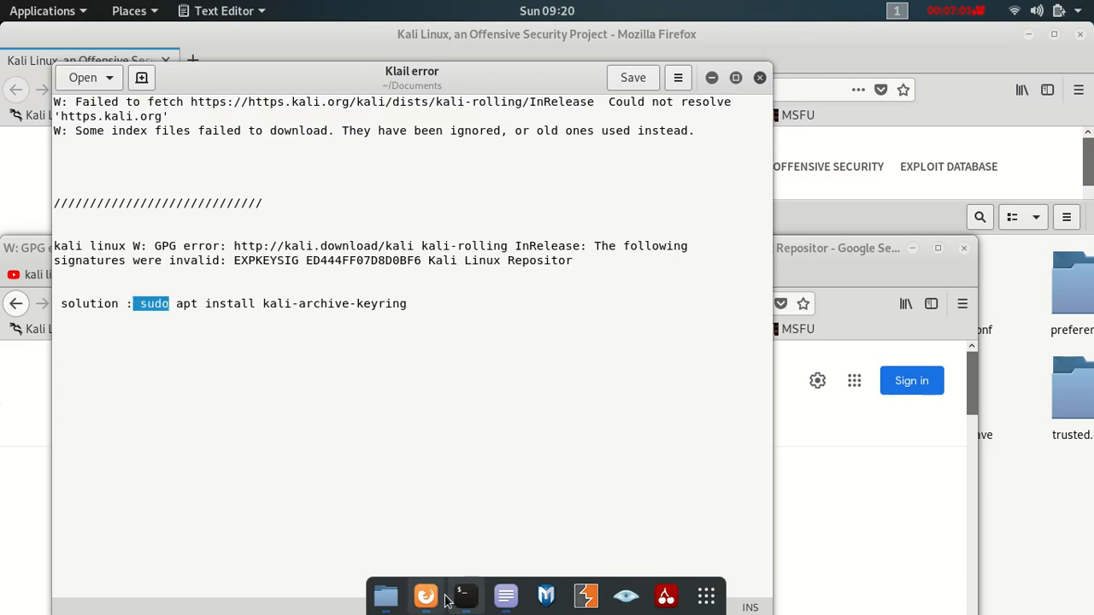
{"action": "left_click", "coordinate": [465, 595]}
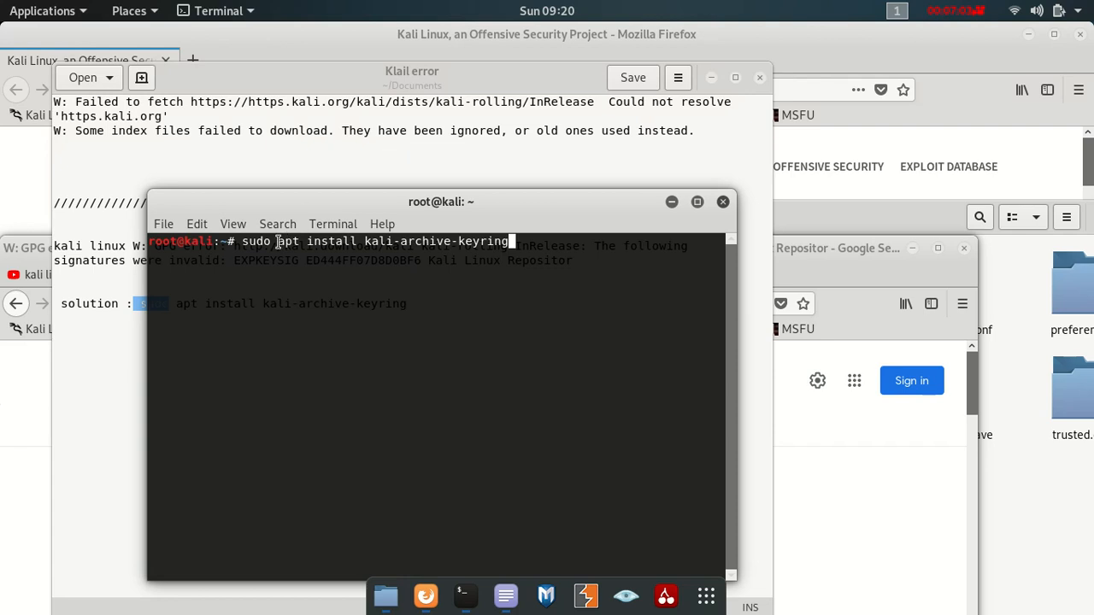
- Install kali-archive-keyring twice (already newest, 2022.1) and launch apt-get update
{"action": "key", "text": "Return"}
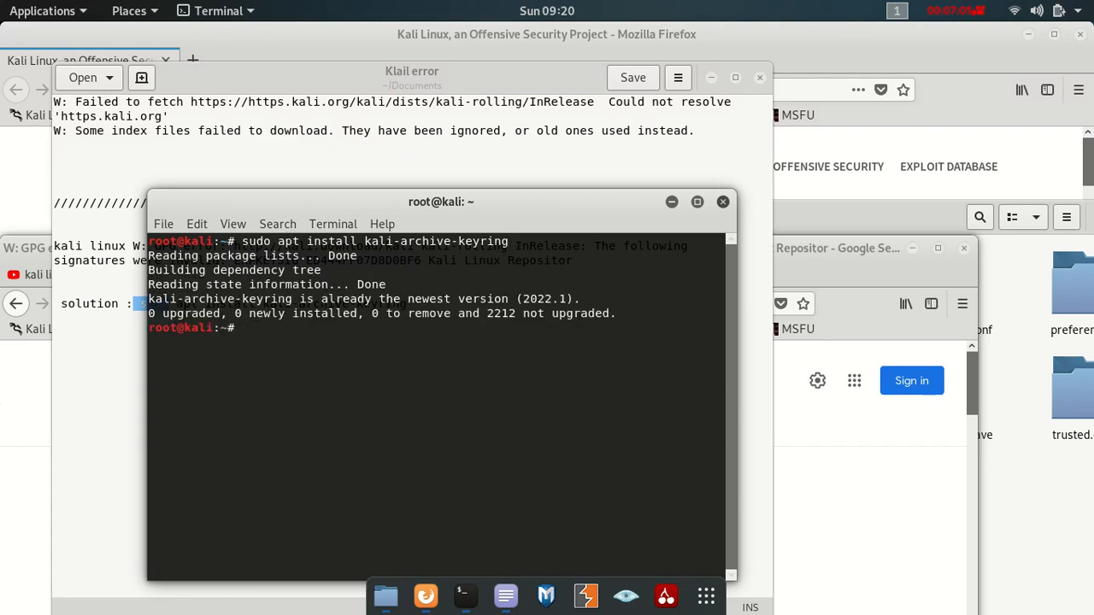
{"action": "type", "text": "sudo apt install kali-archive-keyring"}
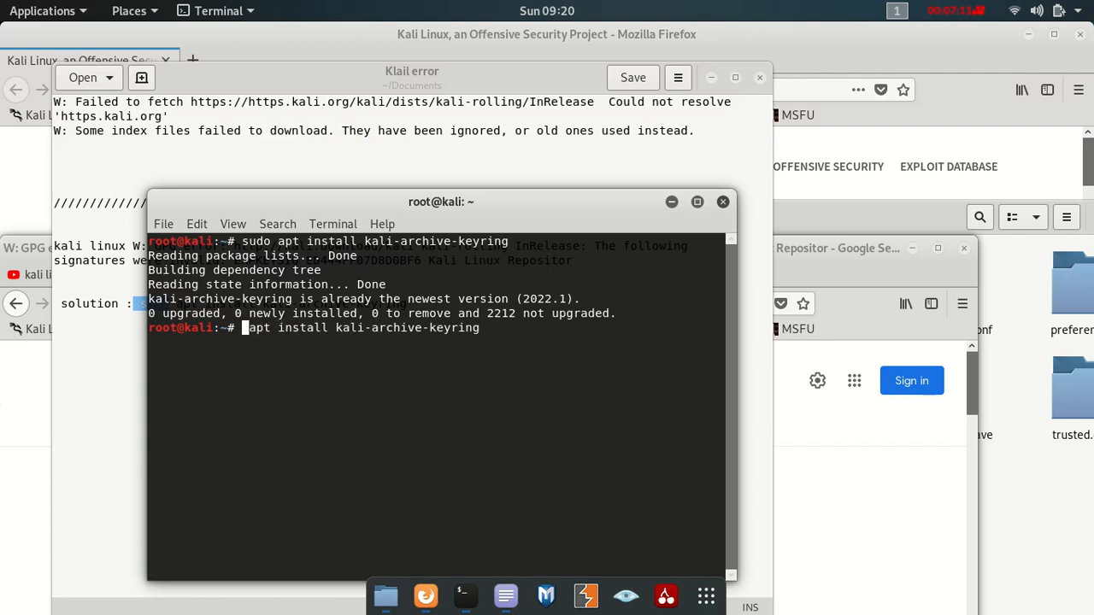
{"action": "key", "text": "Return"}
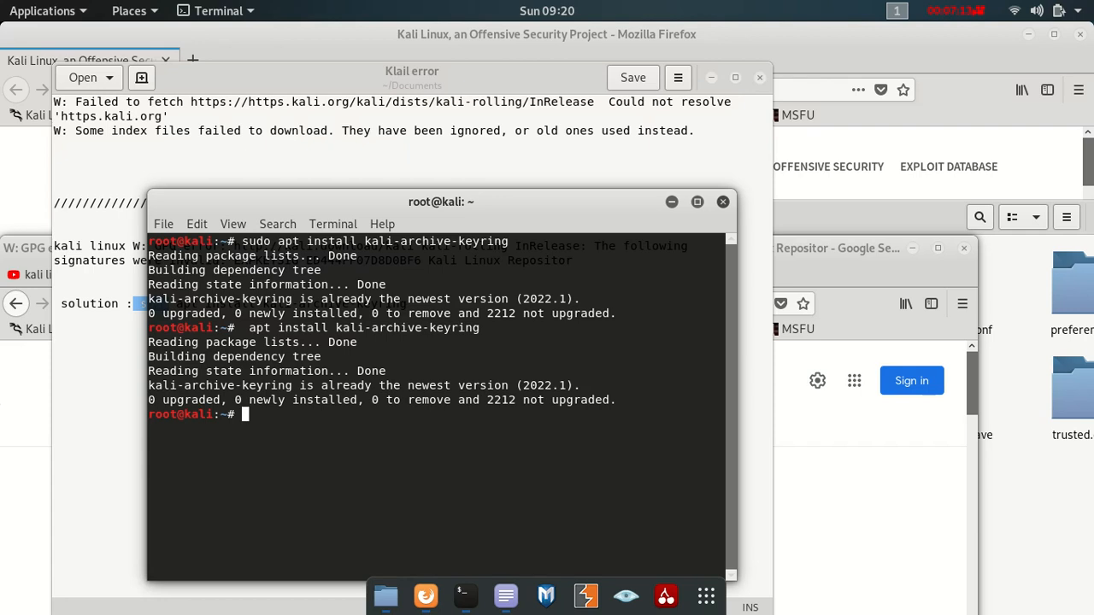
{"action": "type", "text": "apt-get update"}
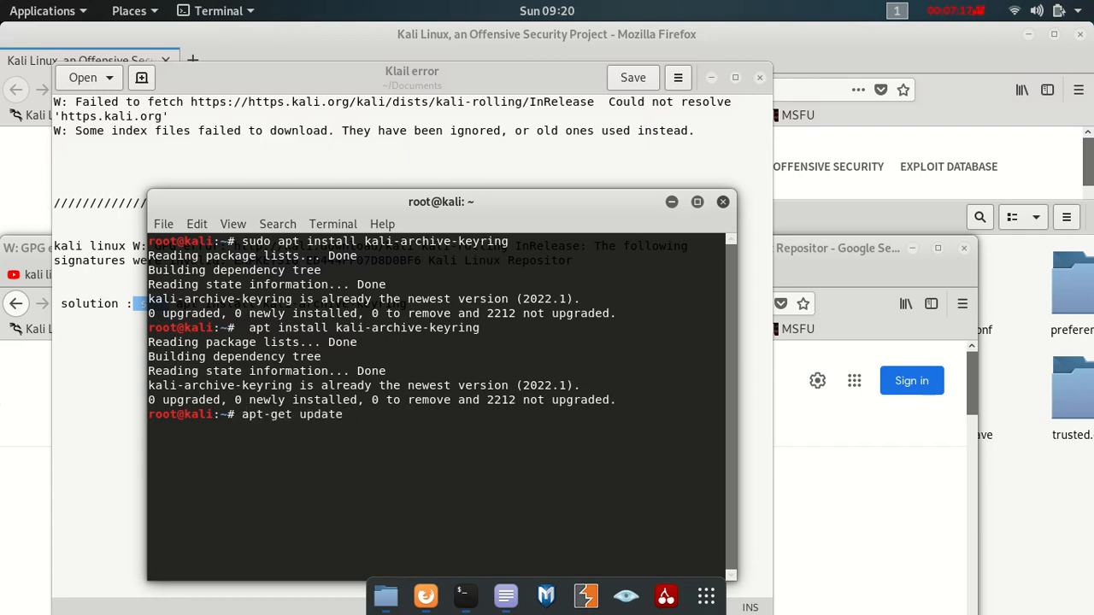
{"action": "key", "text": "Return"}
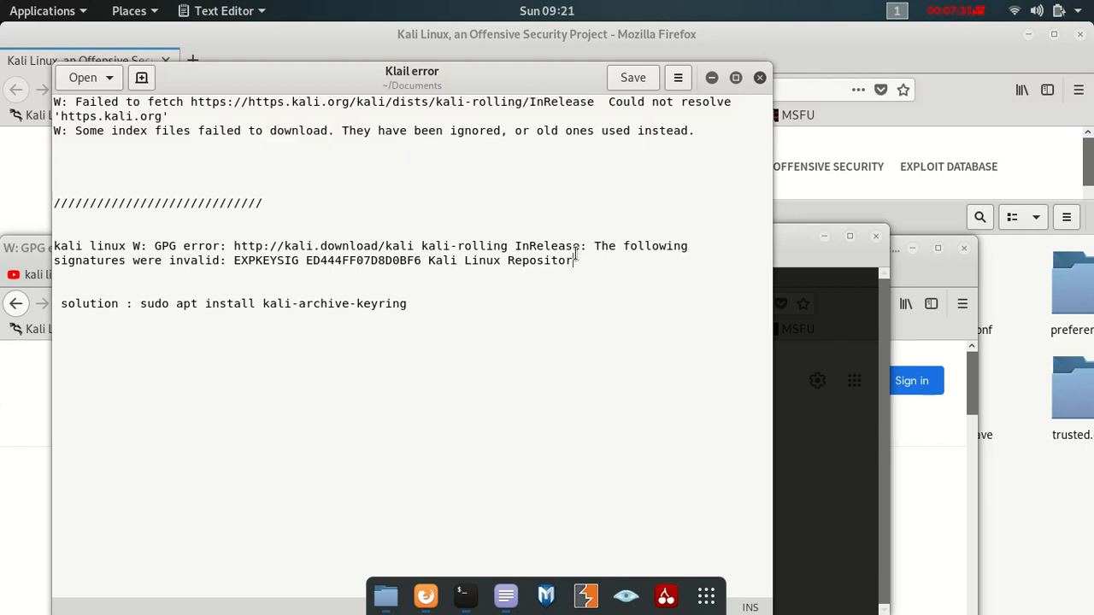
- Copy the two-line GPG error text from the notes via the context menu
{"action": "left_click_drag", "start_coordinate": [61, 246], "coordinate": [574, 260]}
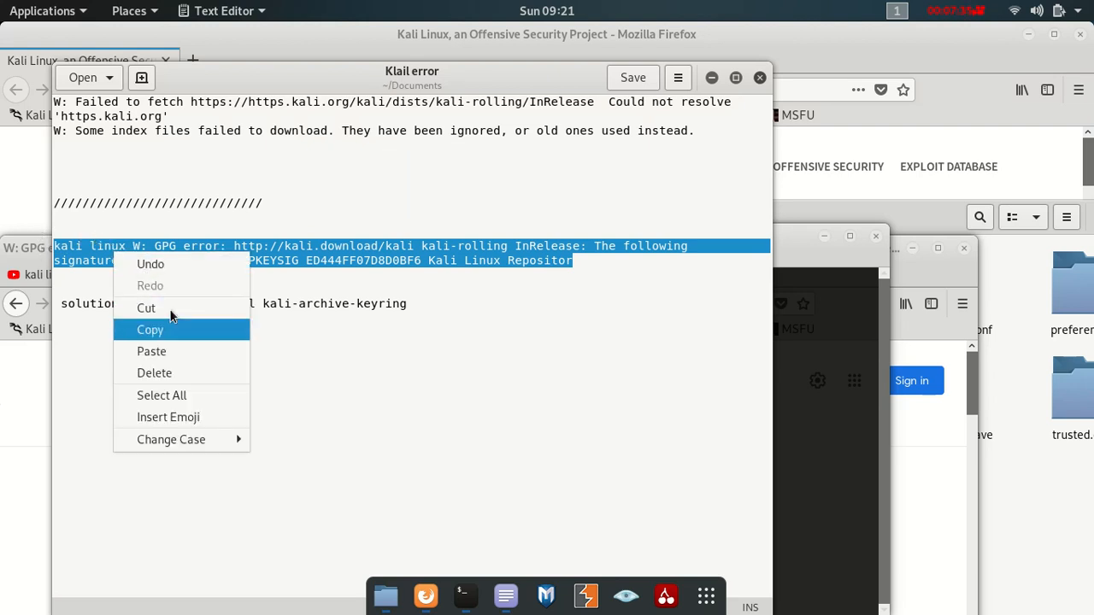
{"action": "left_click", "coordinate": [151, 328]}
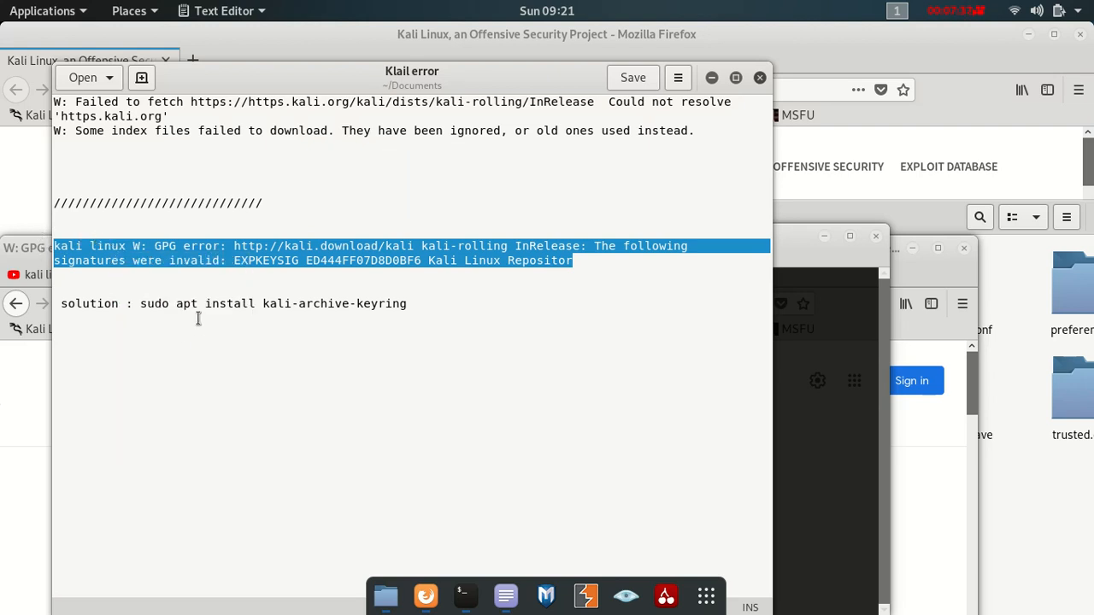
{"action": "right_click", "coordinate": [253, 260]}
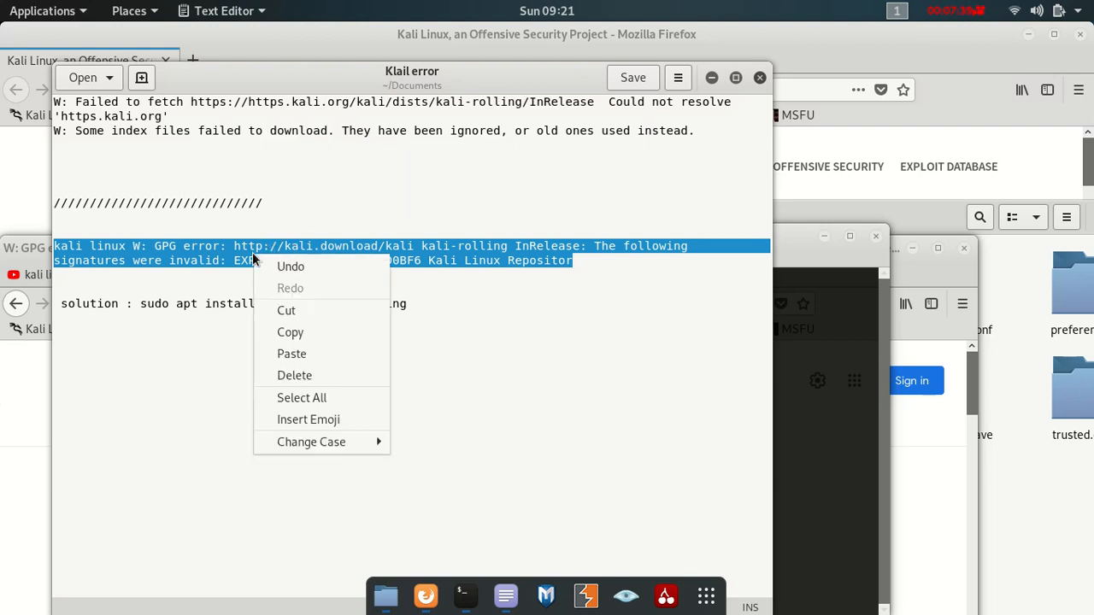
{"action": "left_click", "coordinate": [304, 297]}
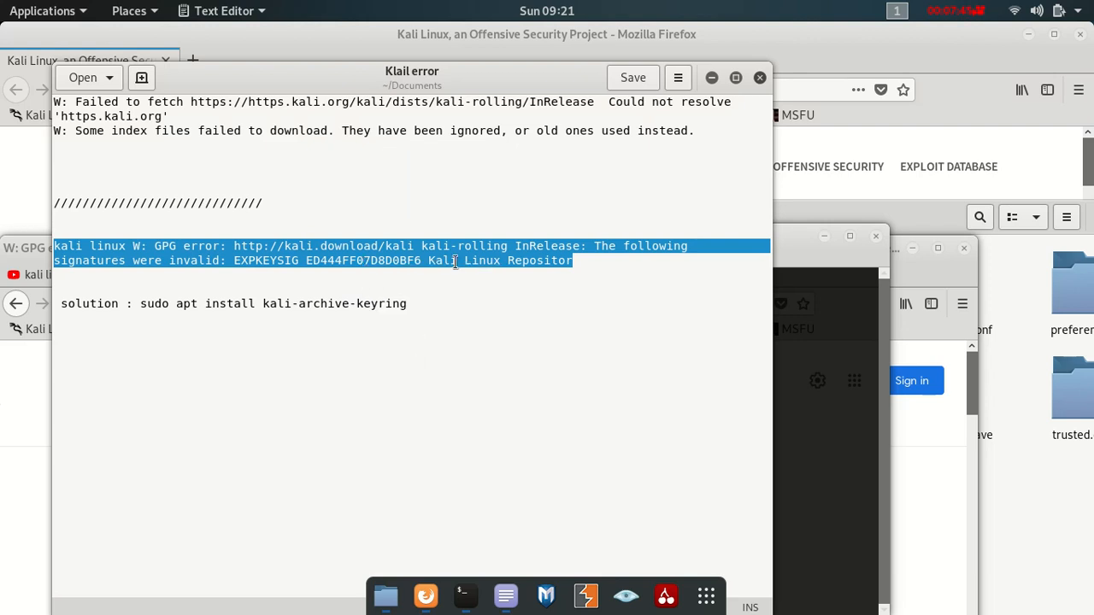
{"action": "right_click", "coordinate": [455, 260]}
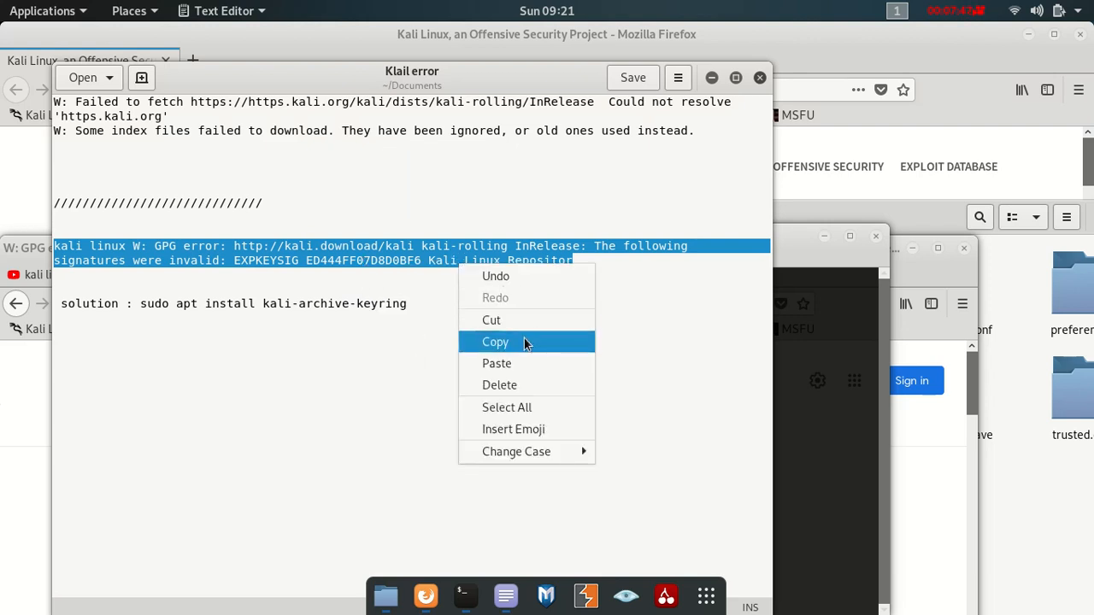
{"action": "left_click", "coordinate": [496, 342]}
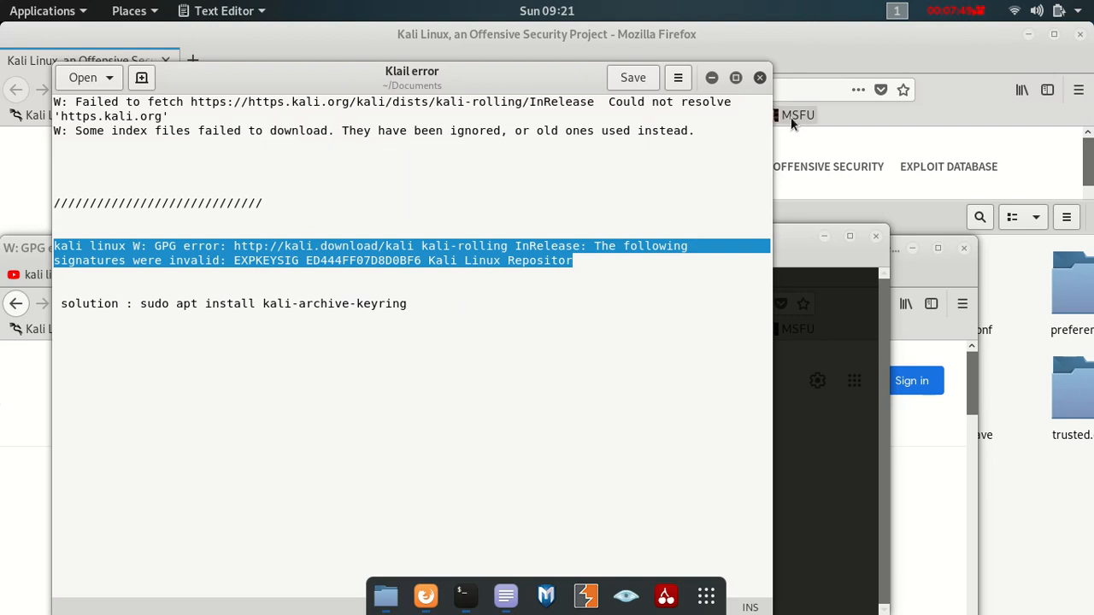
{"action": "mouse_move", "coordinate": [804, 168]}
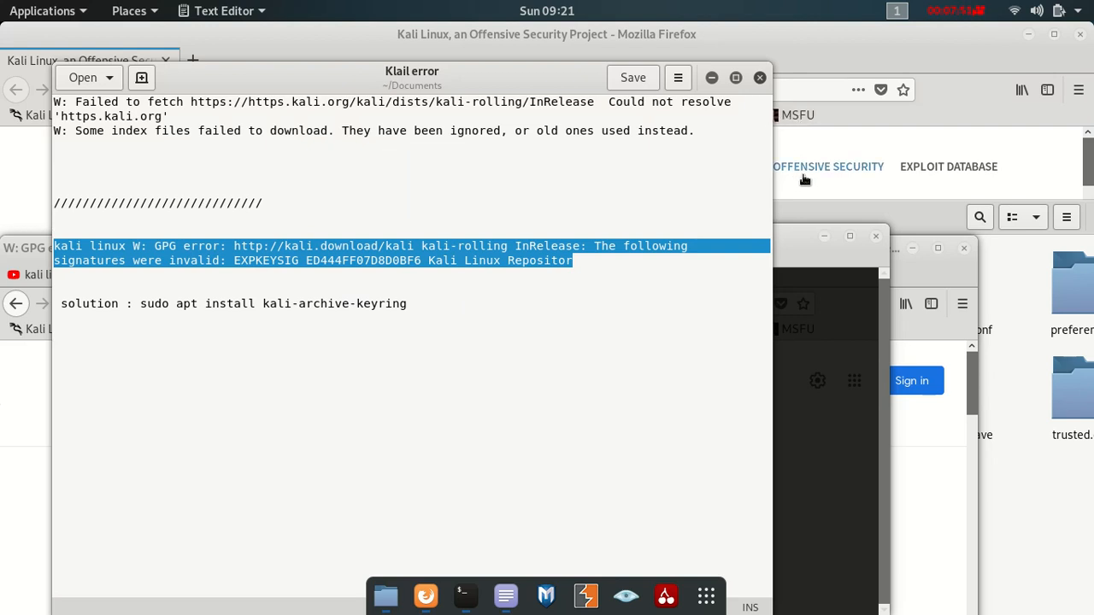
{"action": "mouse_move", "coordinate": [803, 171]}
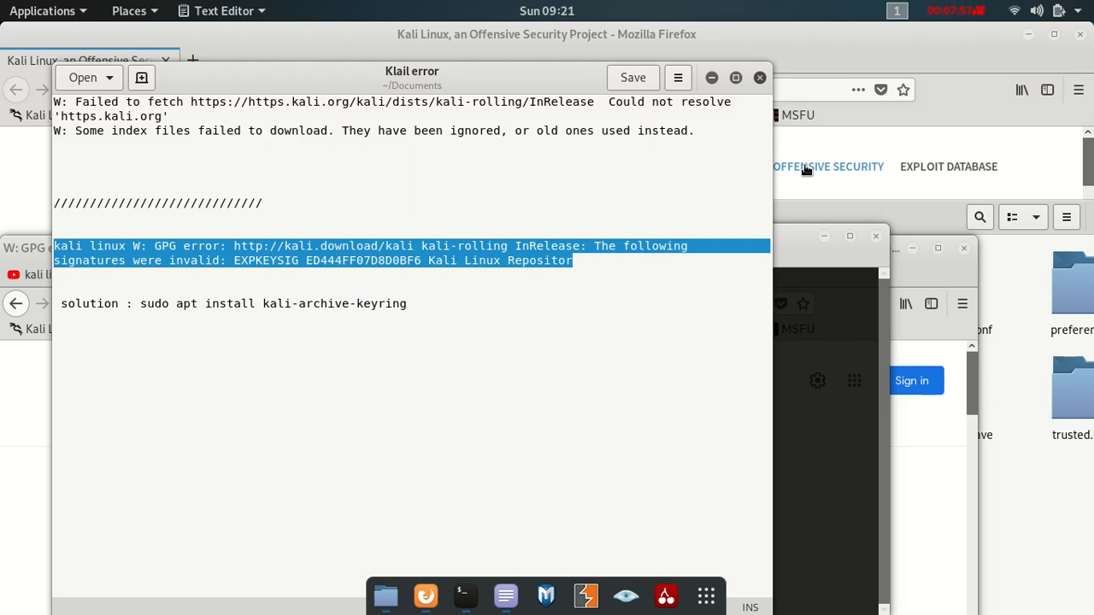
{"action": "mouse_move", "coordinate": [835, 119]}
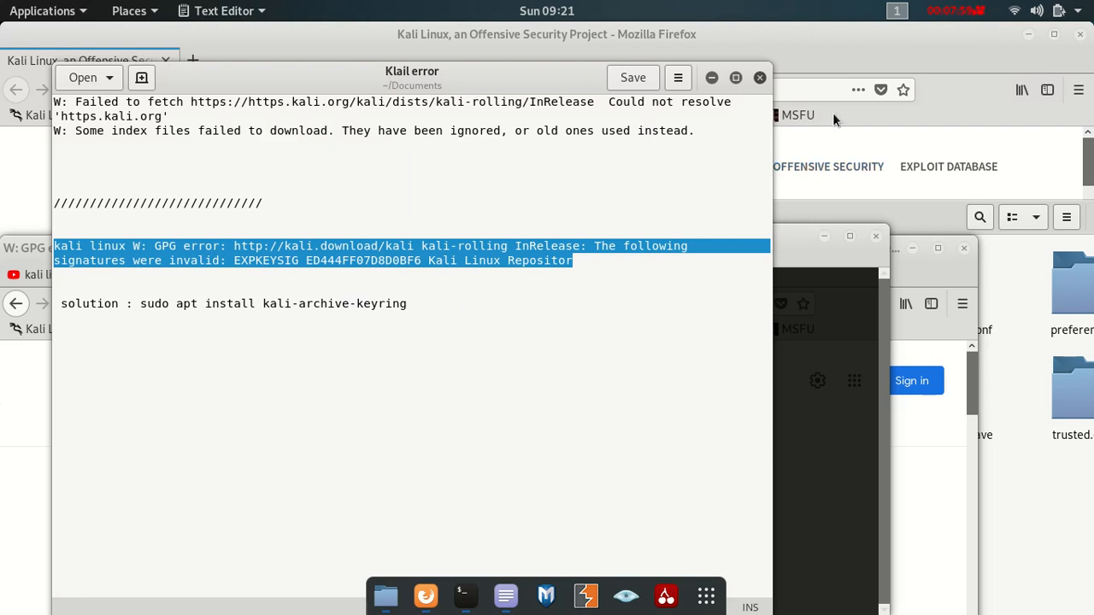
{"action": "right_click", "coordinate": [359, 260]}
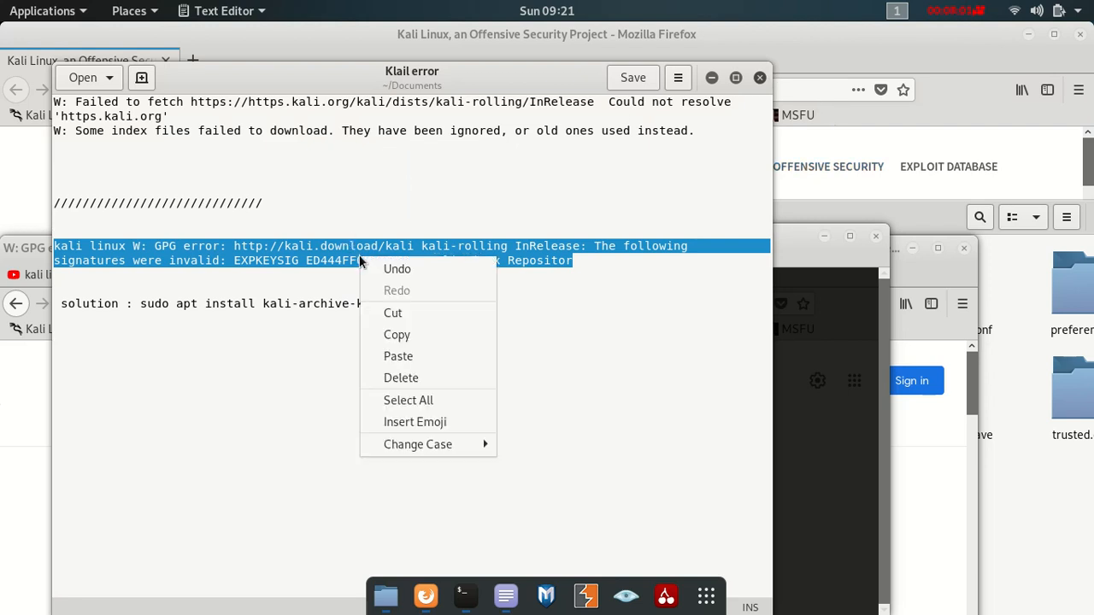
- Bring the terminal showing the clean kali-rolling InRelease hit back in front, moved left
{"action": "left_click", "coordinate": [465, 243]}
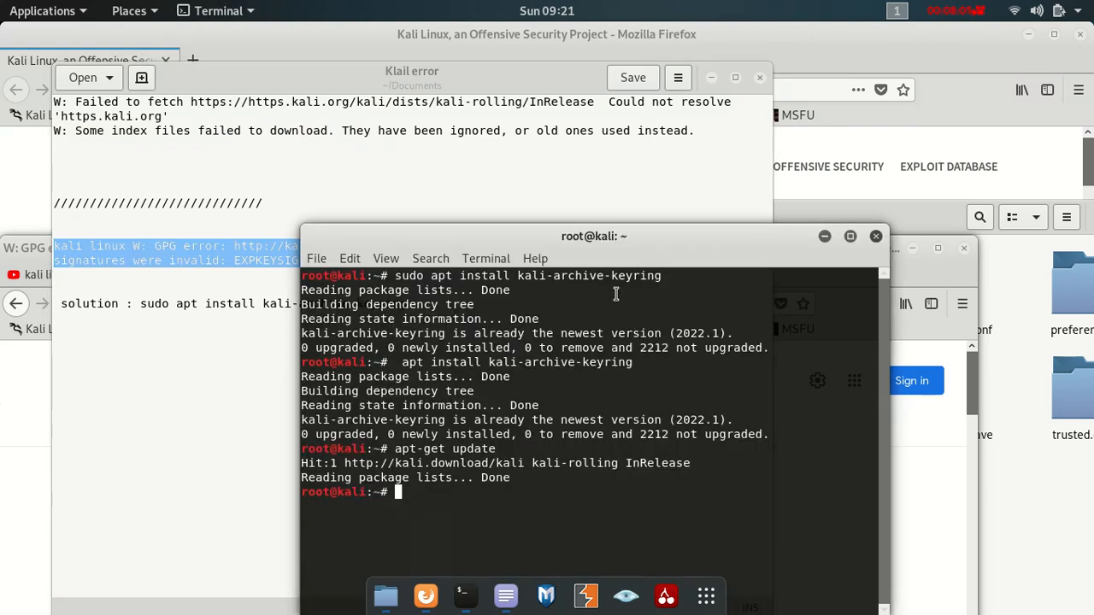
{"action": "mouse_move", "coordinate": [407, 265]}
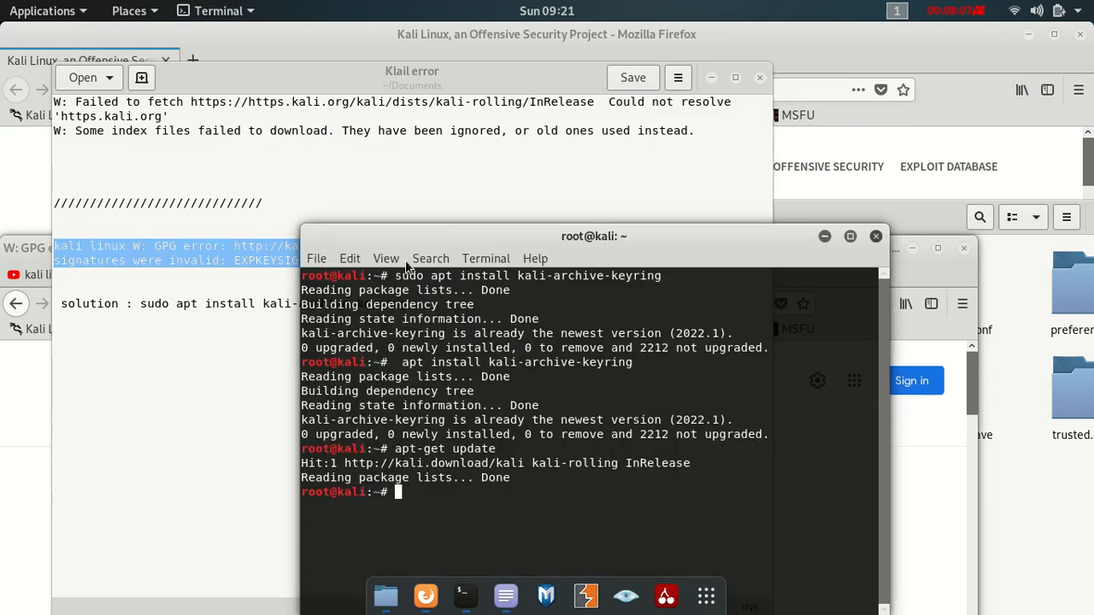
{"action": "left_click_drag", "start_coordinate": [595, 236], "coordinate": [503, 203]}
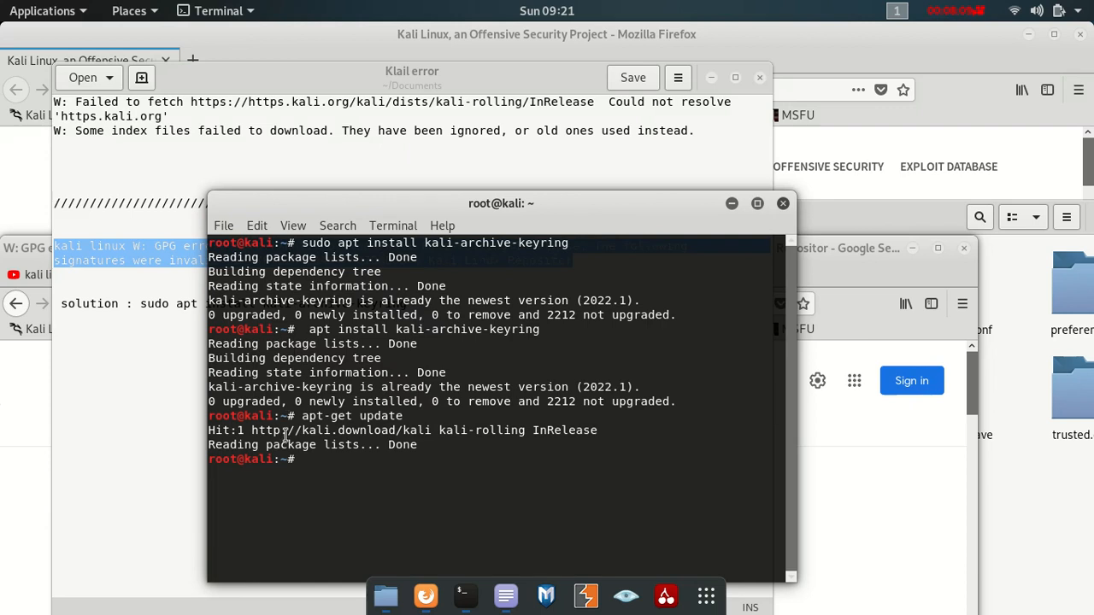